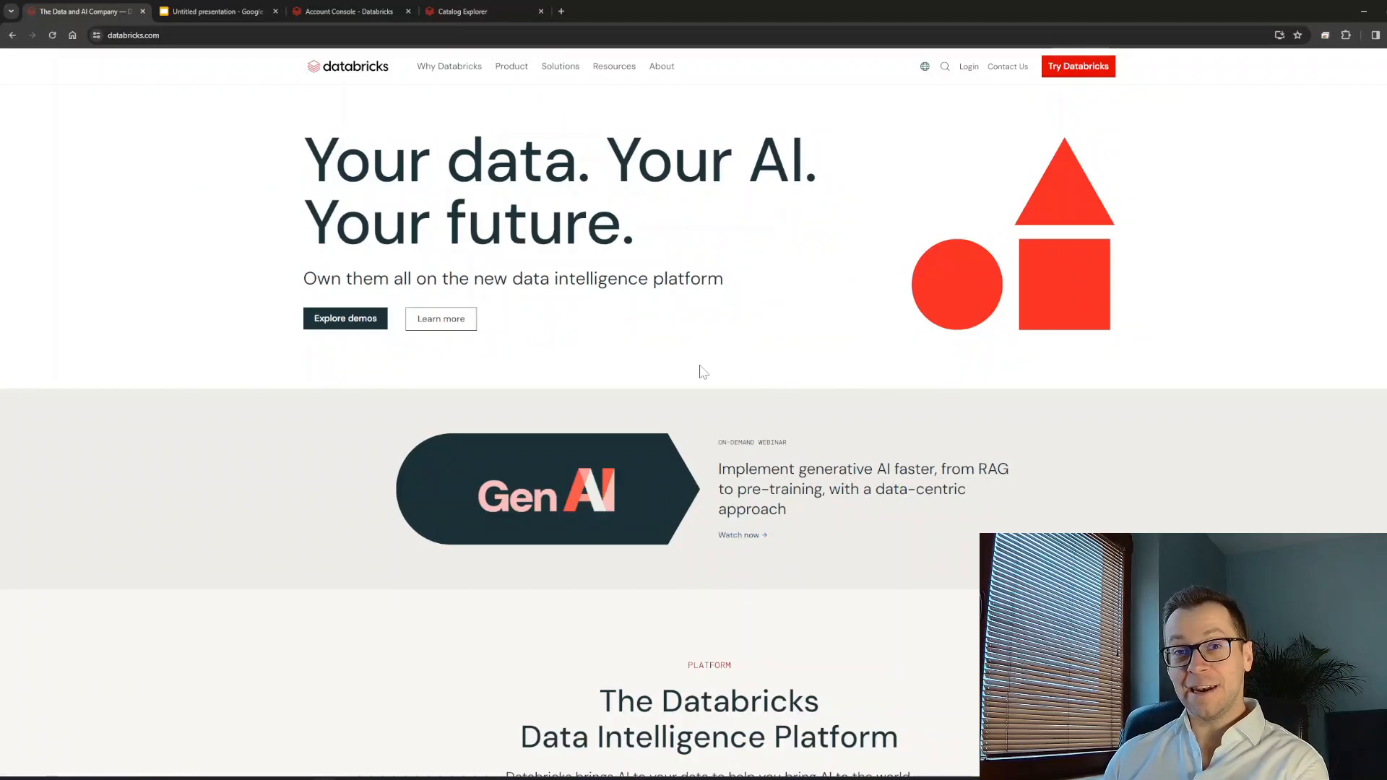
Navigate Catalog Explorer to the main catalog's default schema, ready to create a table.
scroll(down, 3)
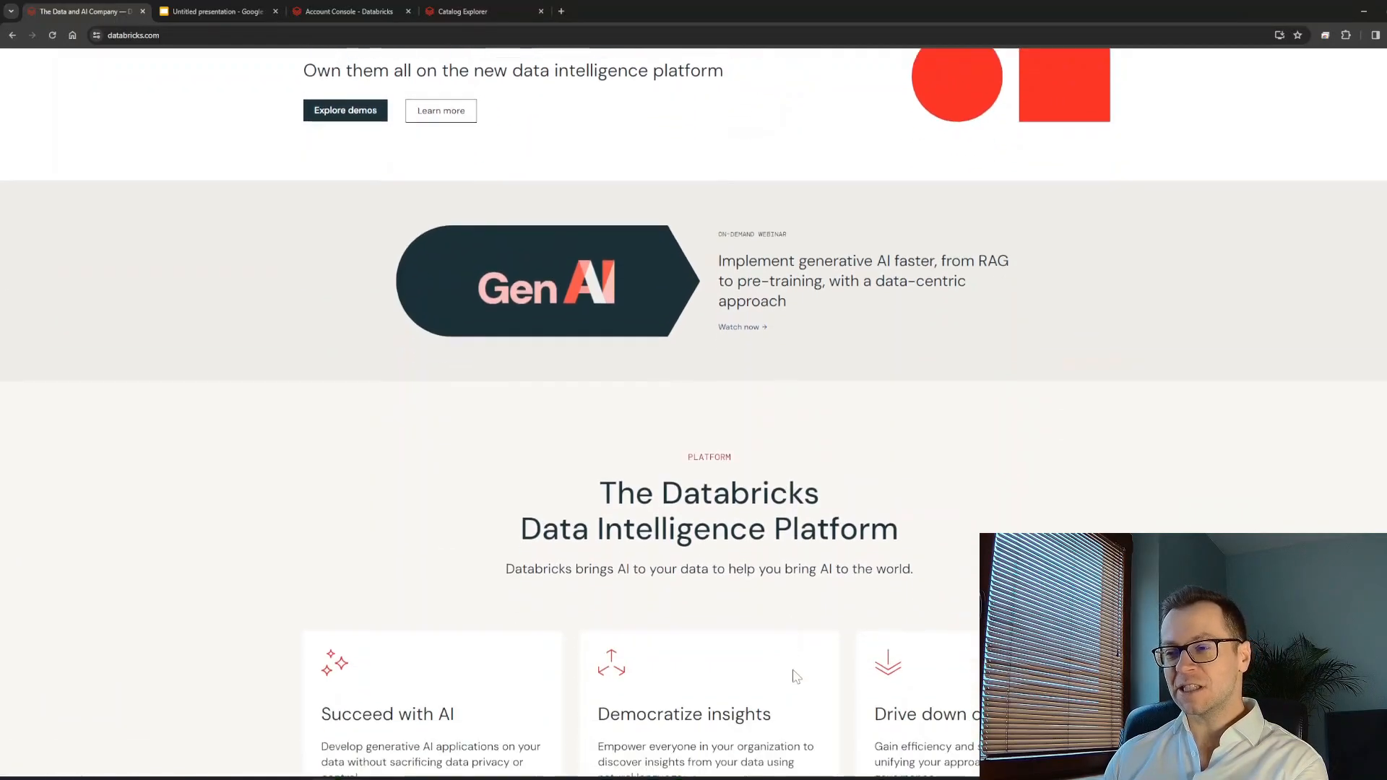
scroll(down, 3)
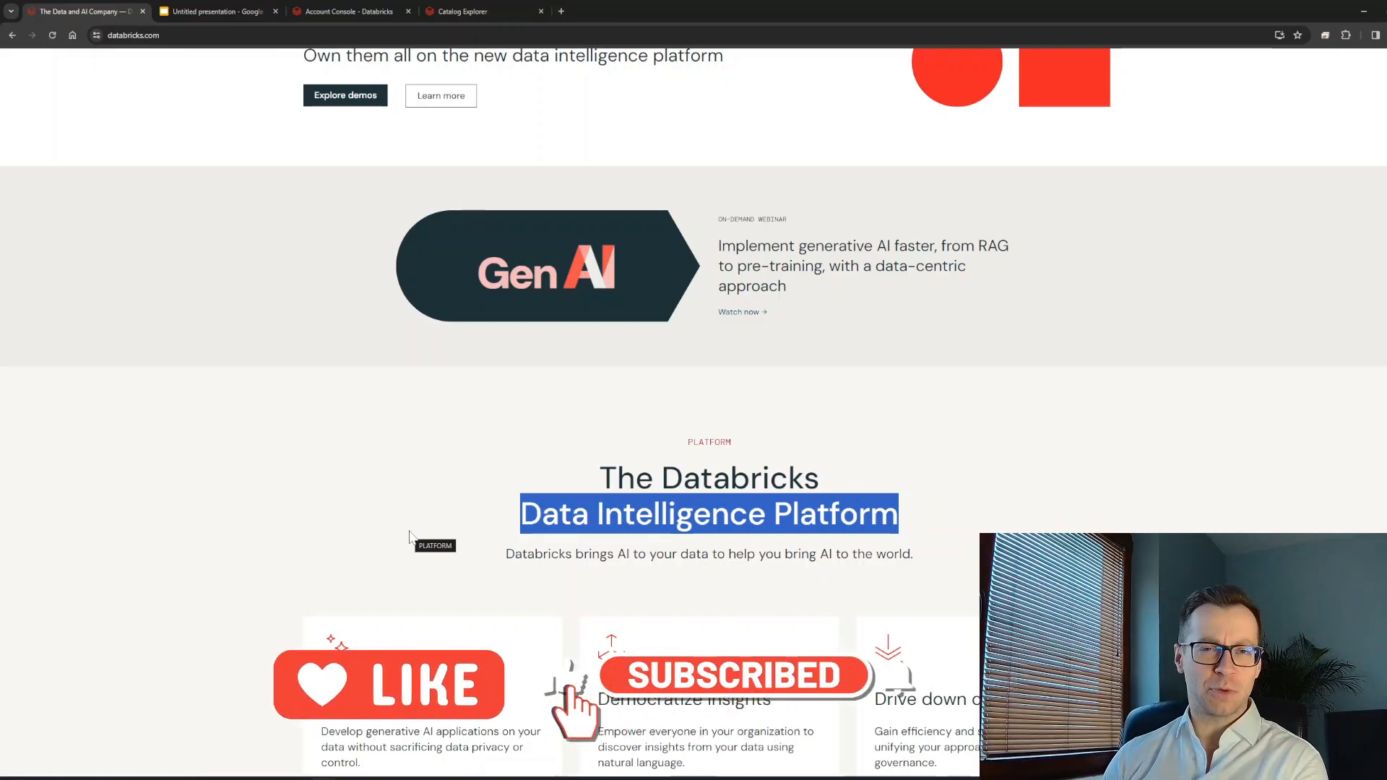
click(215, 10)
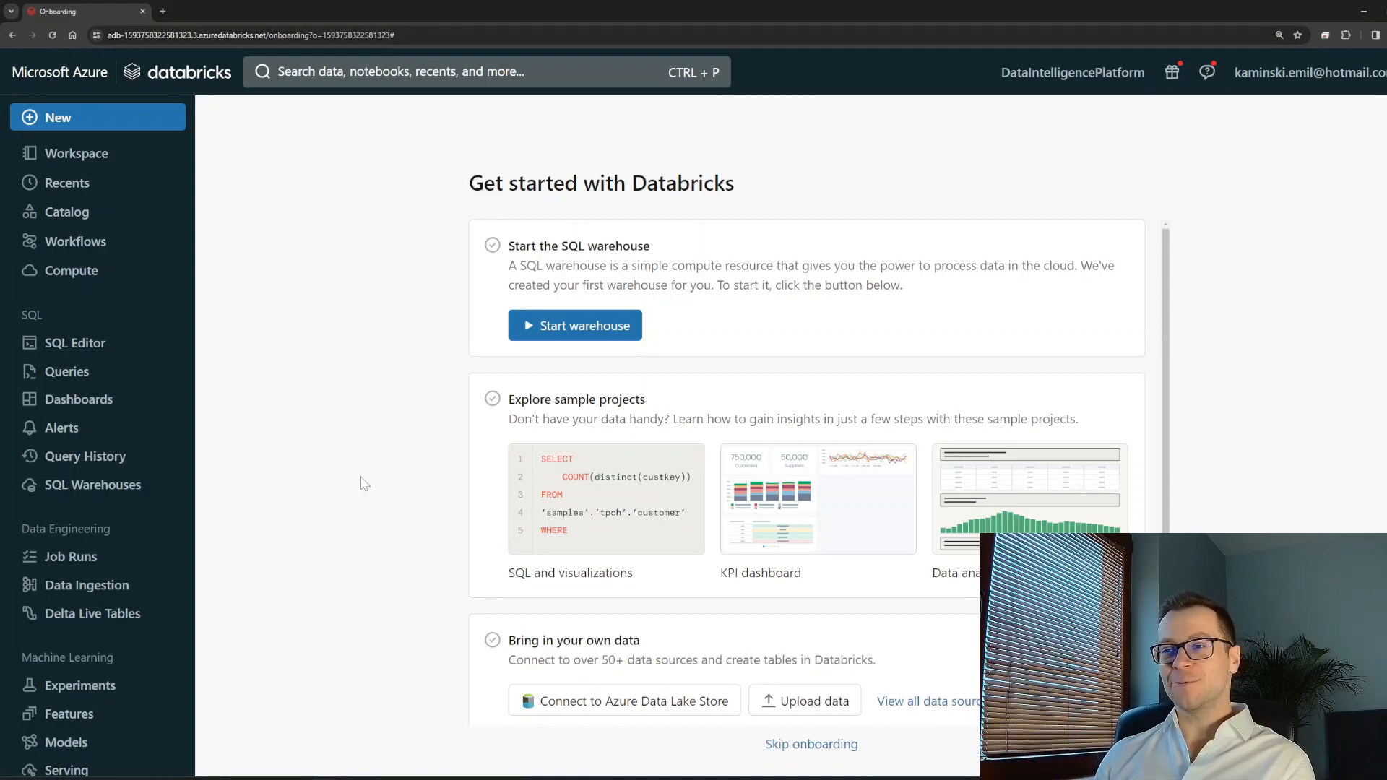
mouse_move(353, 221)
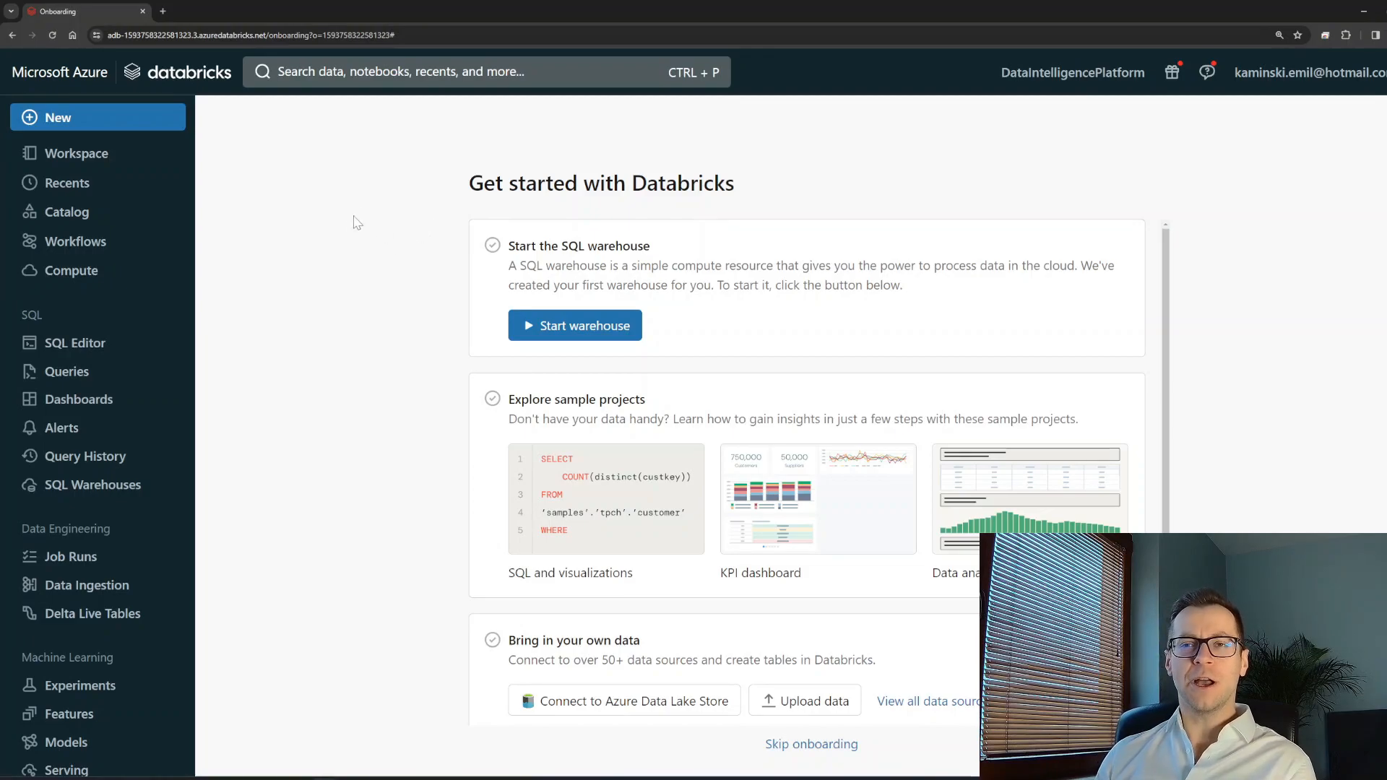
mouse_move(228, 162)
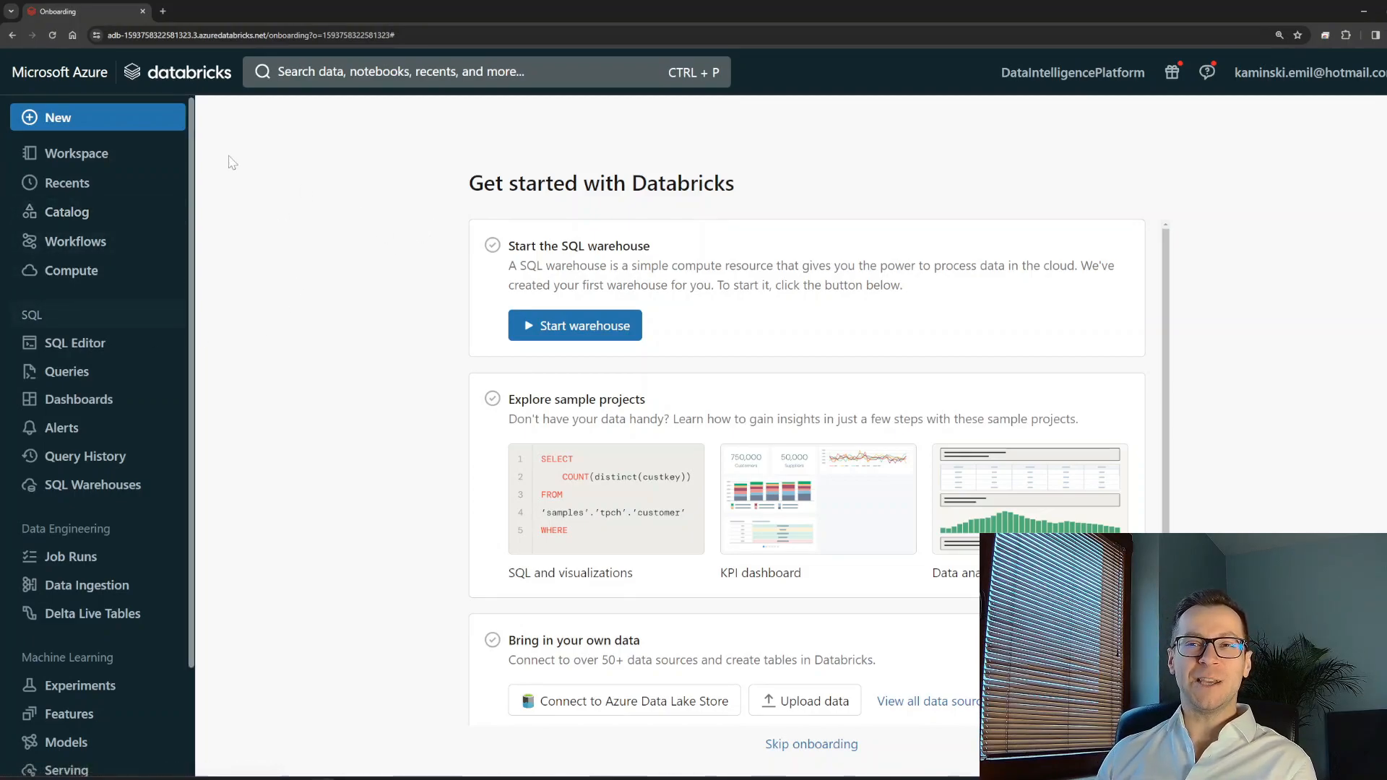
mouse_move(120, 266)
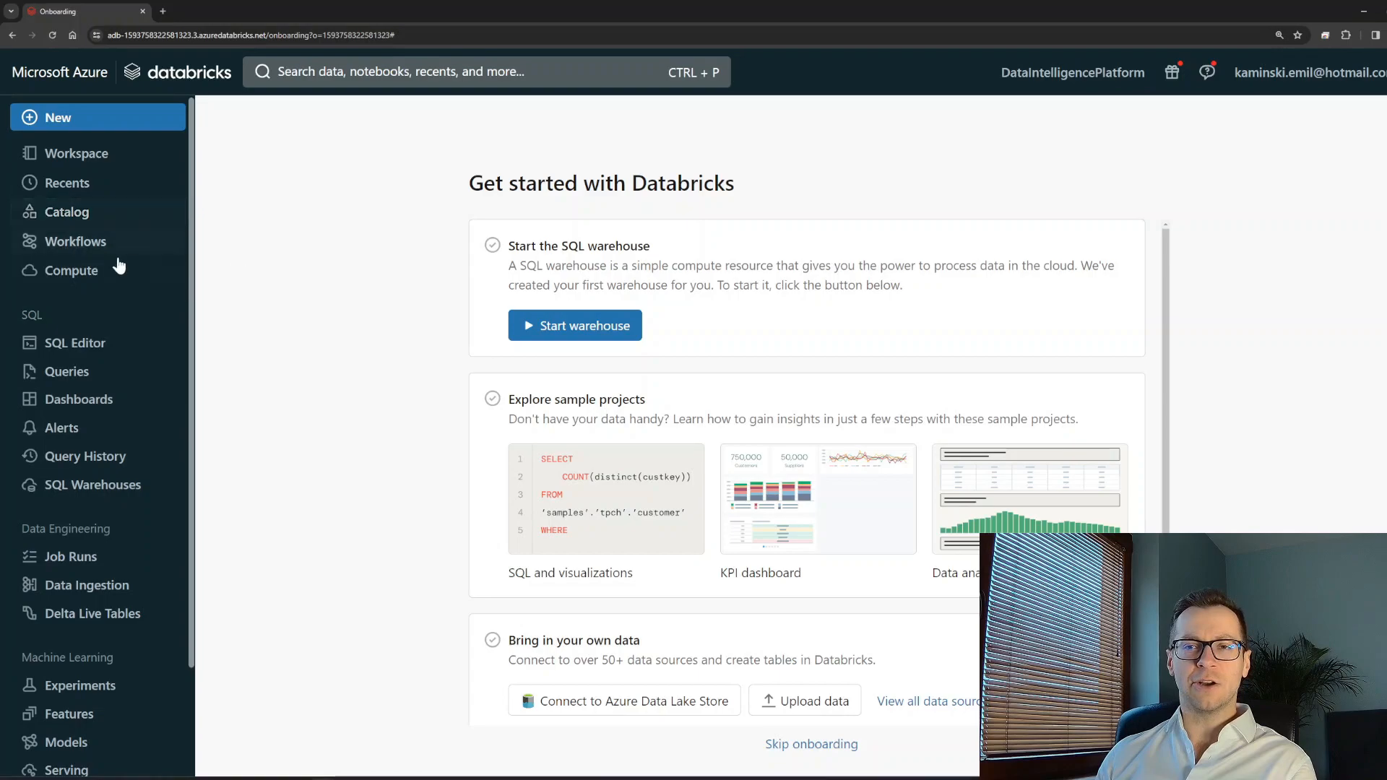
mouse_move(132, 466)
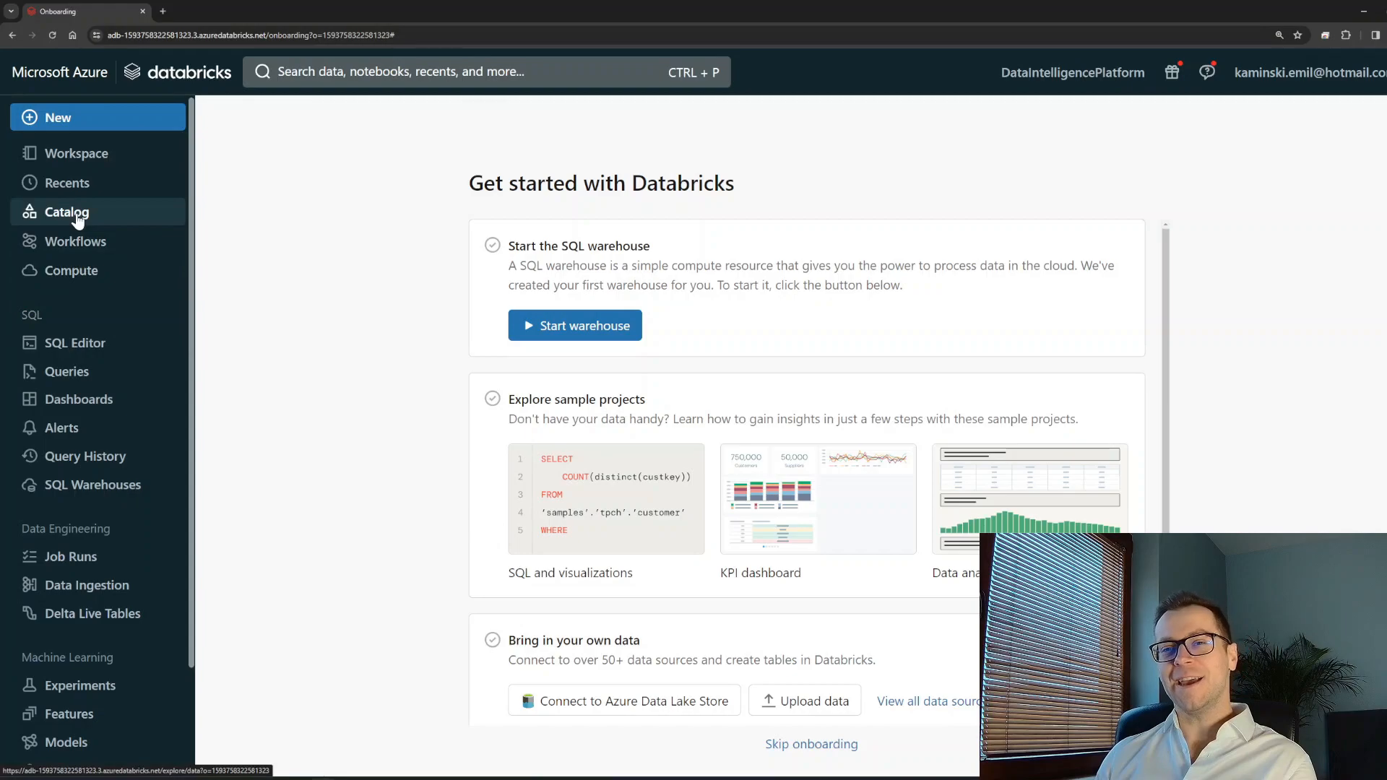
click(67, 212)
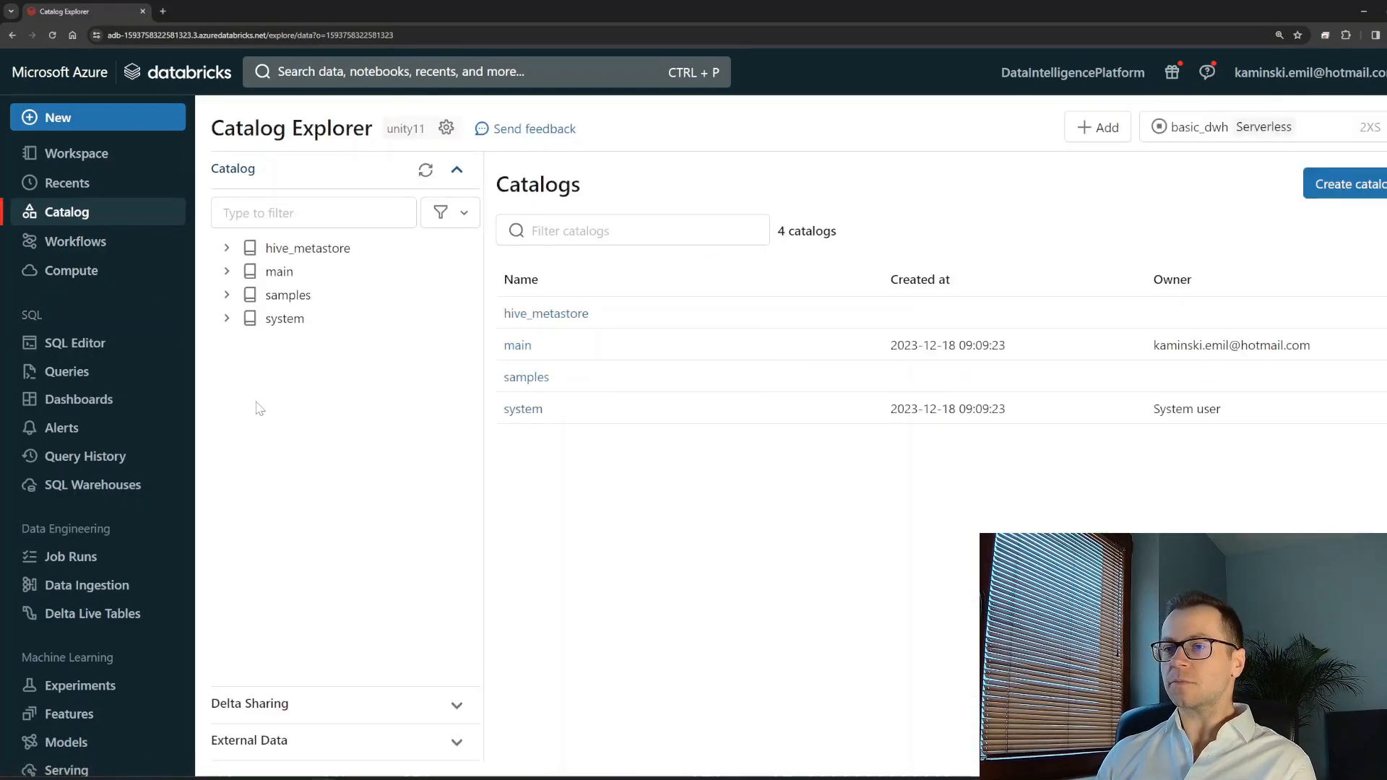
click(226, 271)
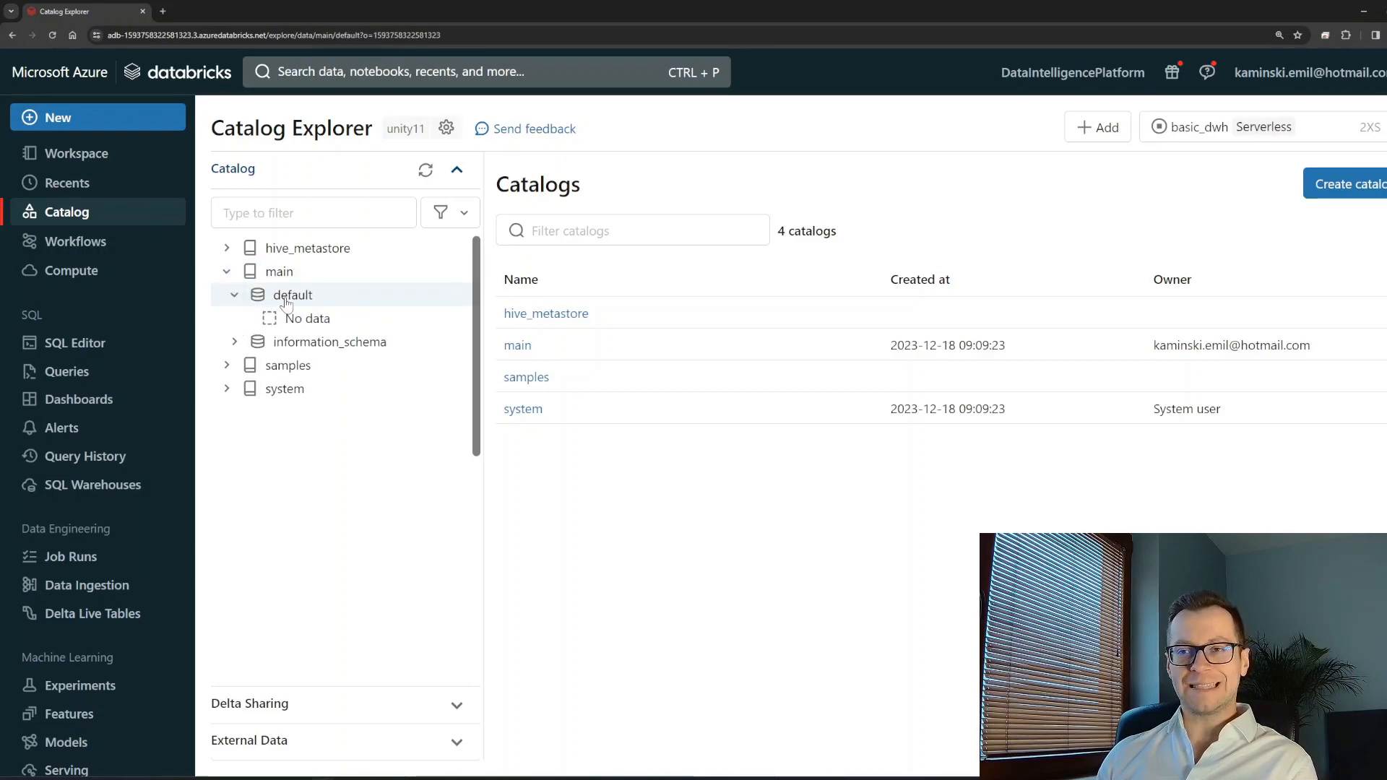
click(291, 295)
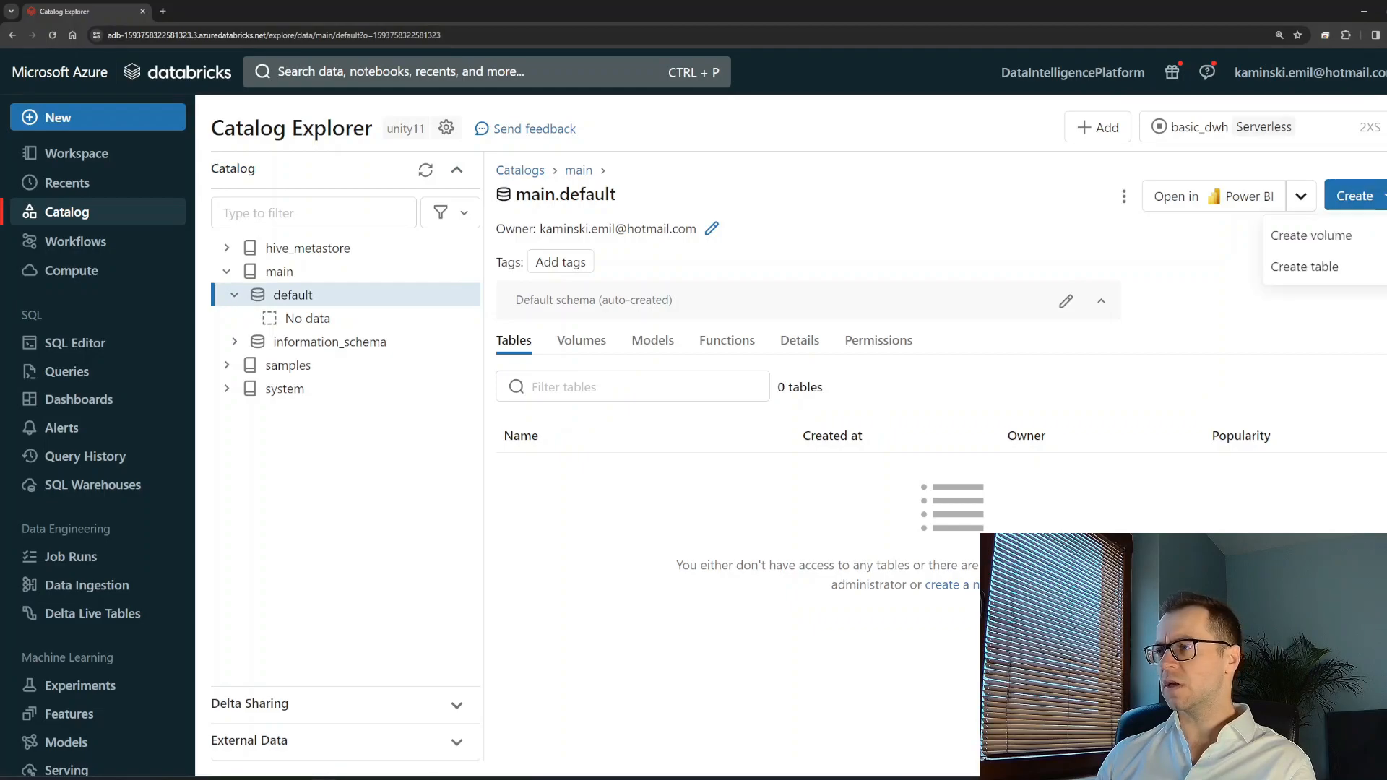
Create the homes table from uploaded homes.csv, previewing it on the basic_dwh warehouse.
click(1303, 266)
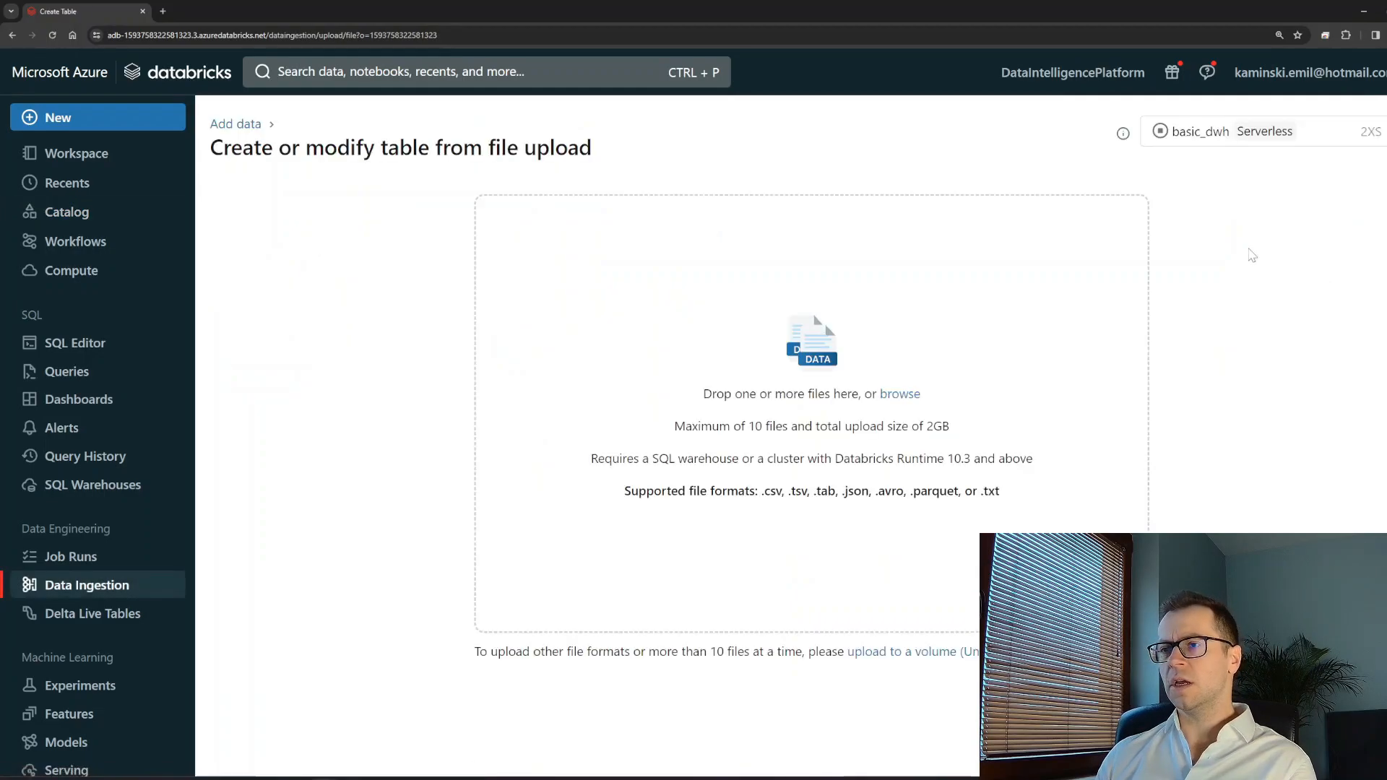
click(898, 393)
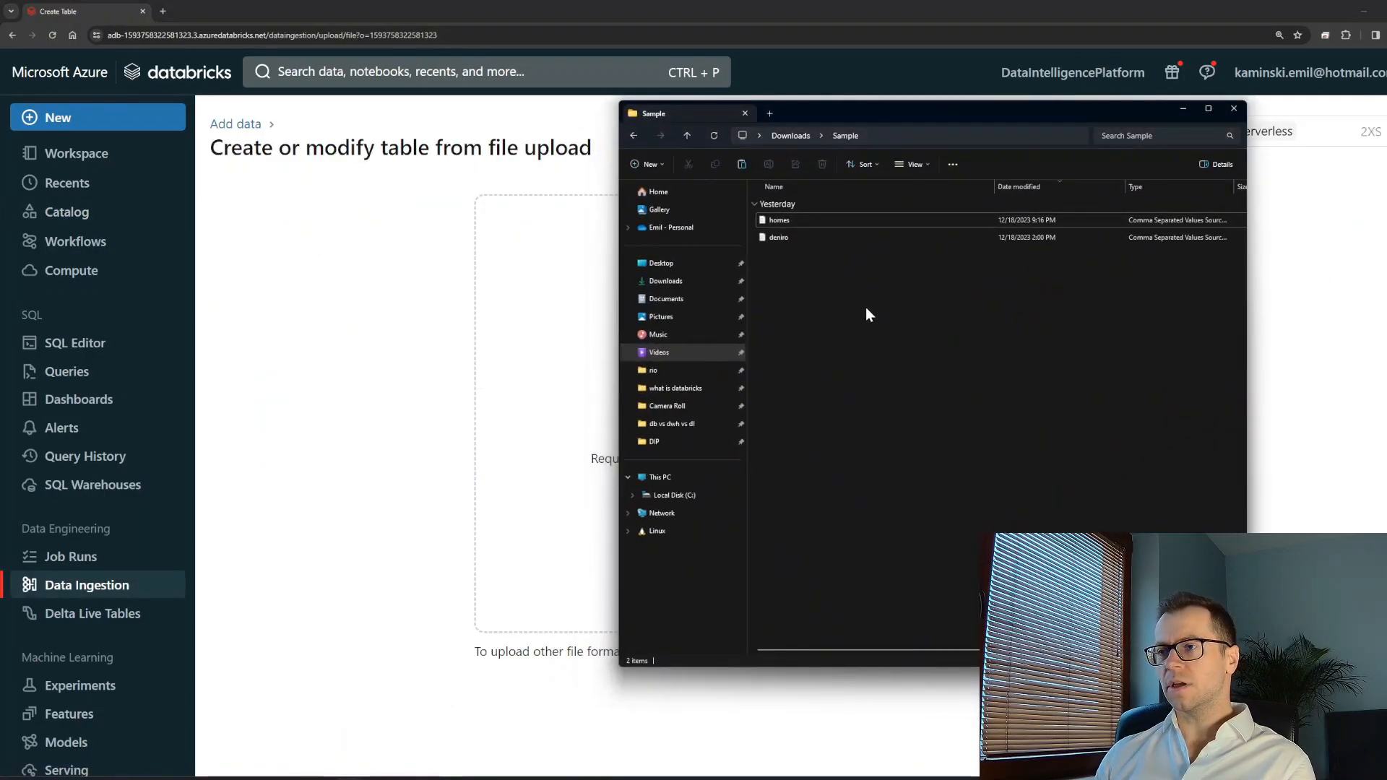
drag(690, 113, 841, 135)
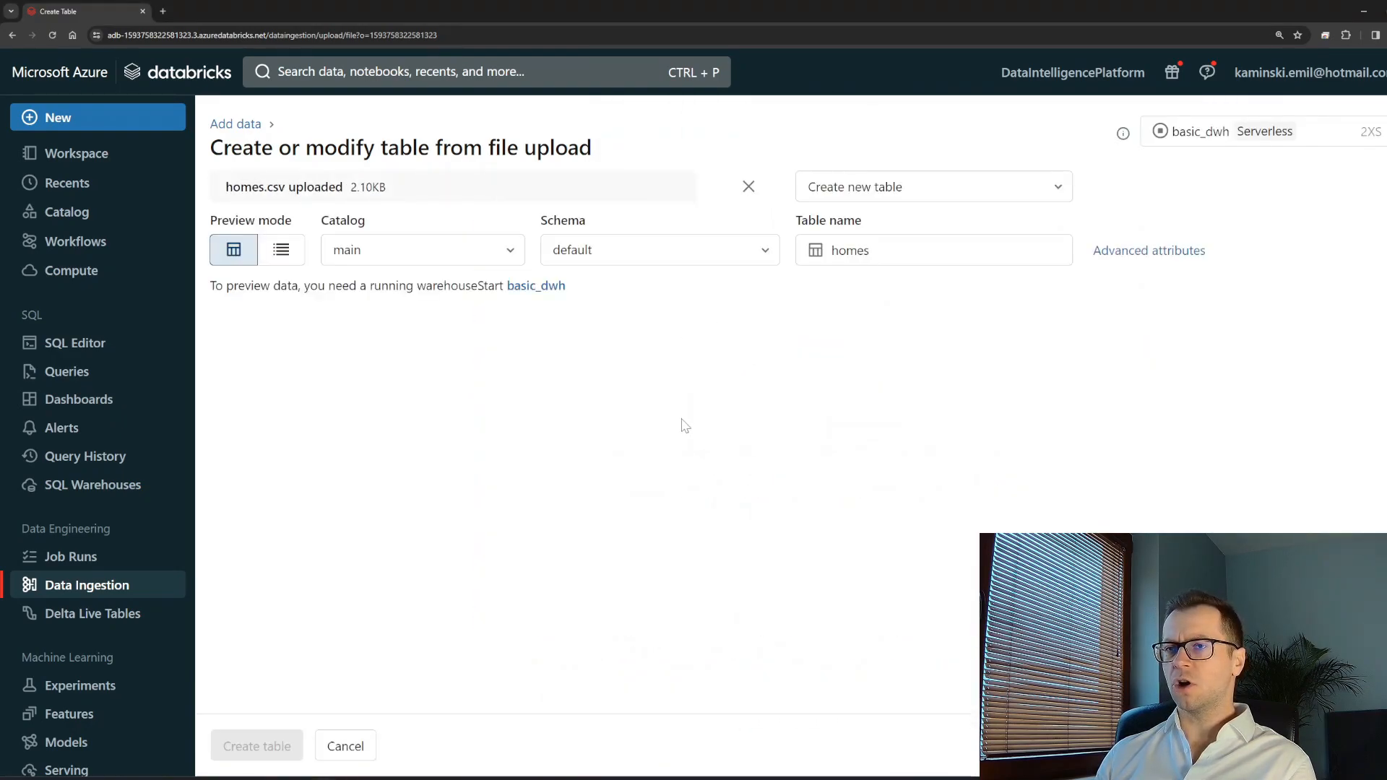
click(534, 284)
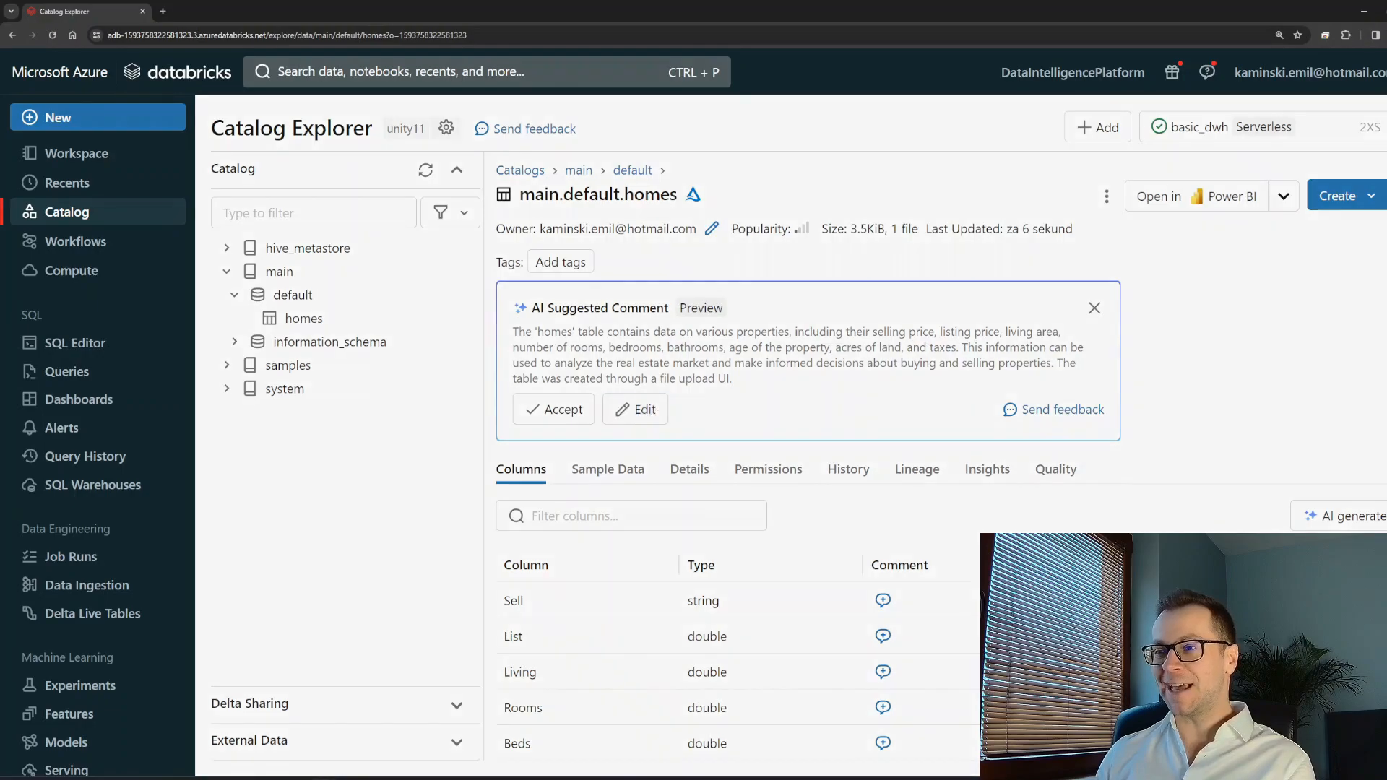
Accept the AI-suggested homes table description and the AI-generated column comments.
click(634, 409)
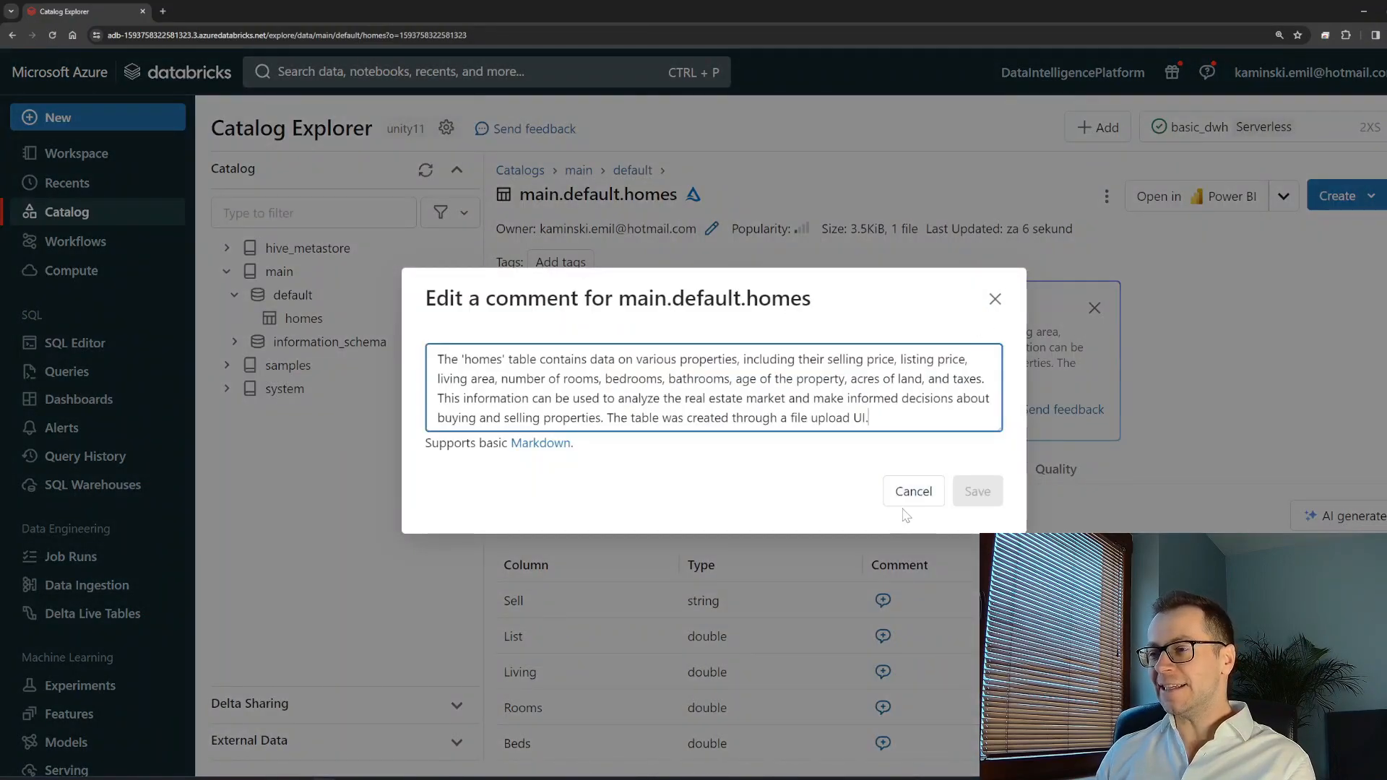
click(912, 491)
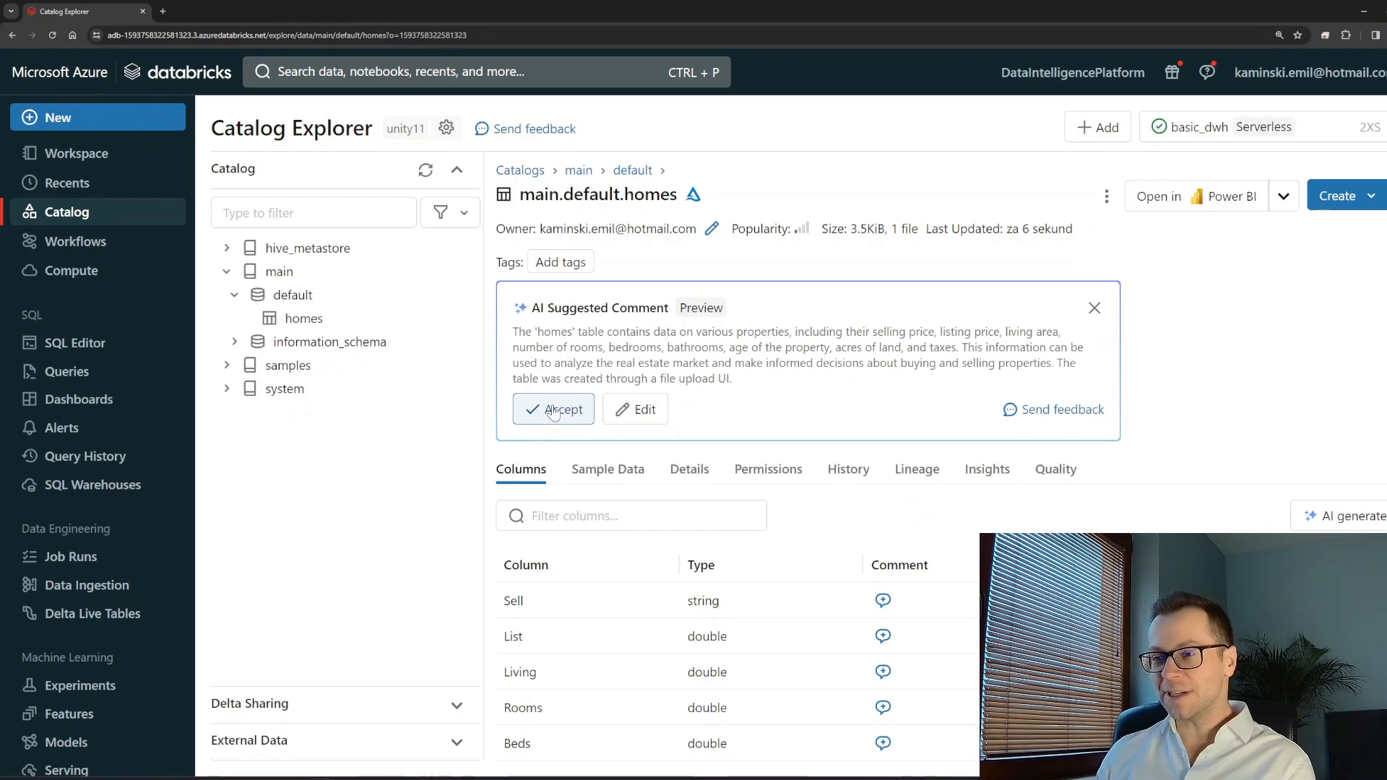
click(553, 409)
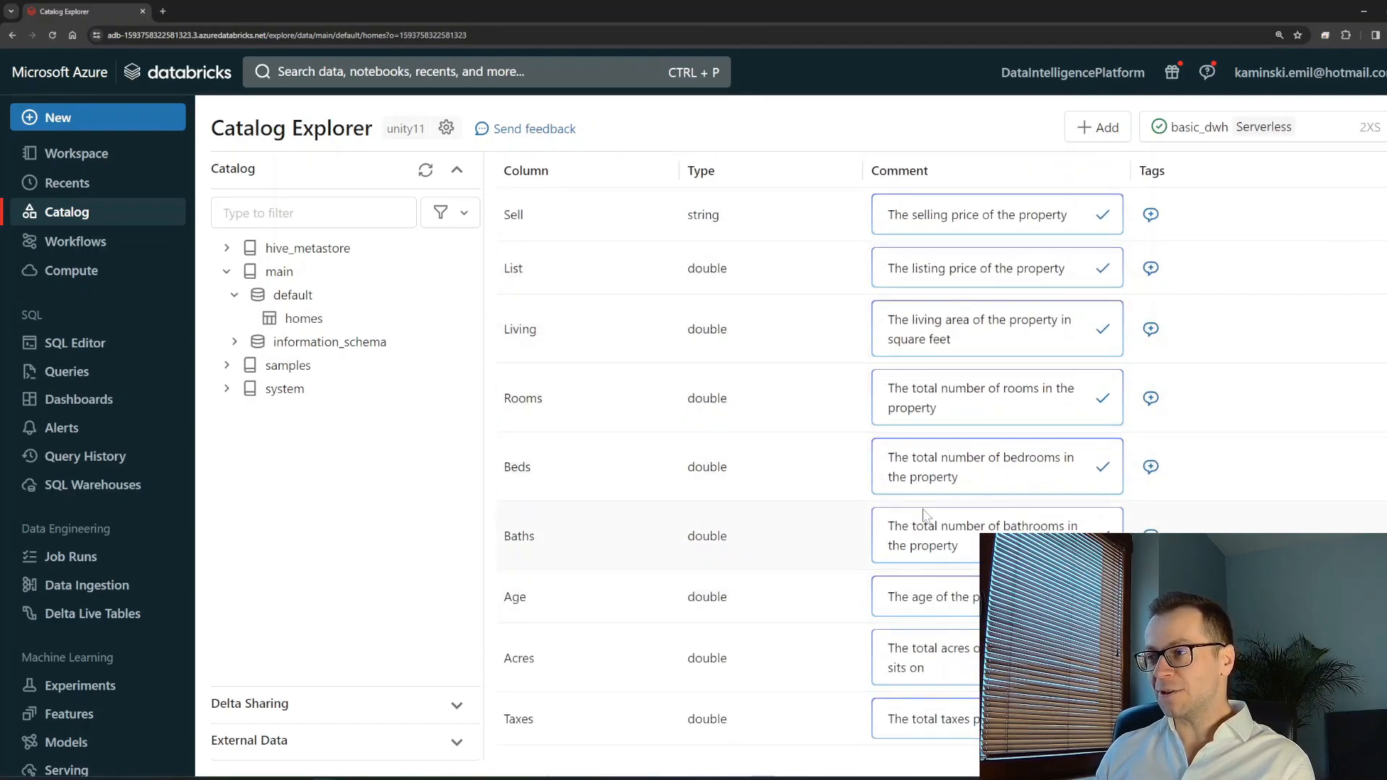
click(1102, 214)
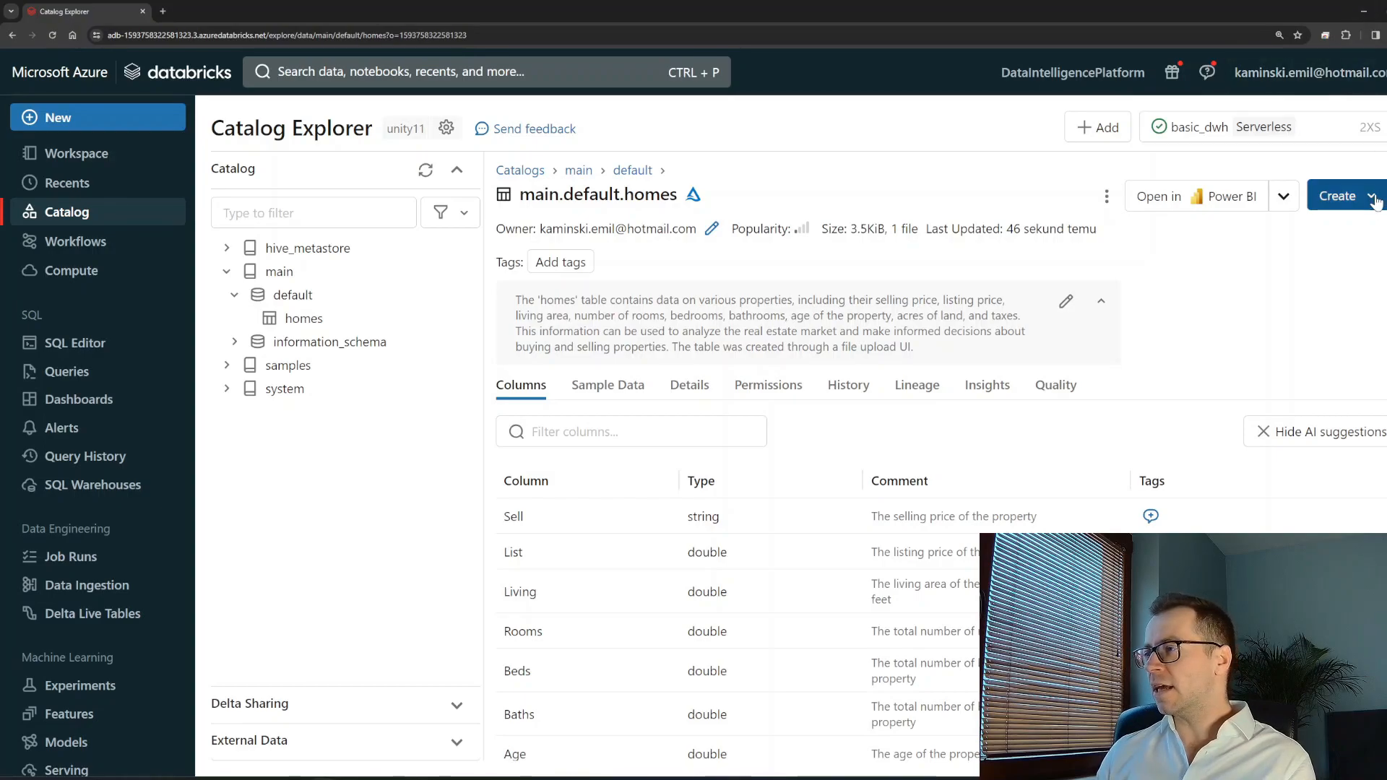
Create the deniro table from deniro.csv and accept AI descriptions for it and its columns.
click(1372, 195)
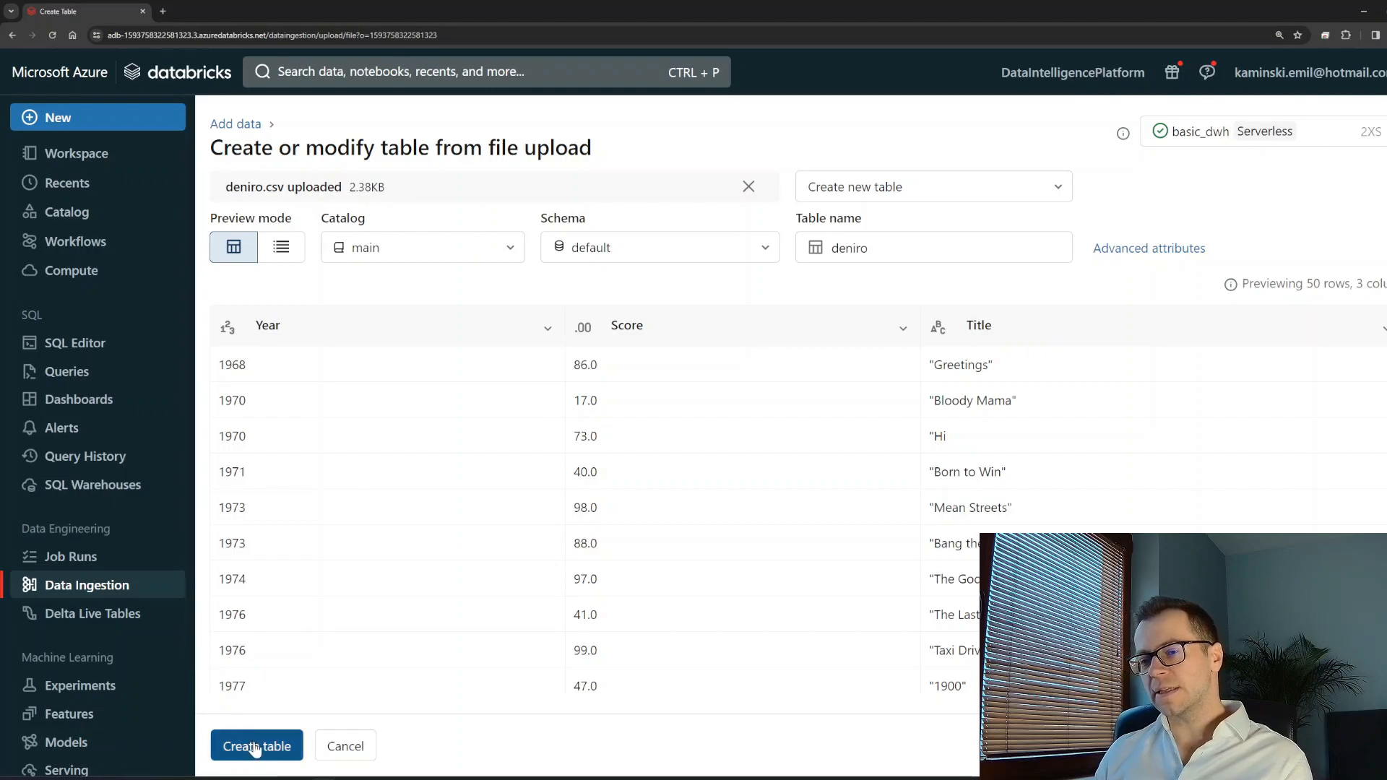
click(257, 746)
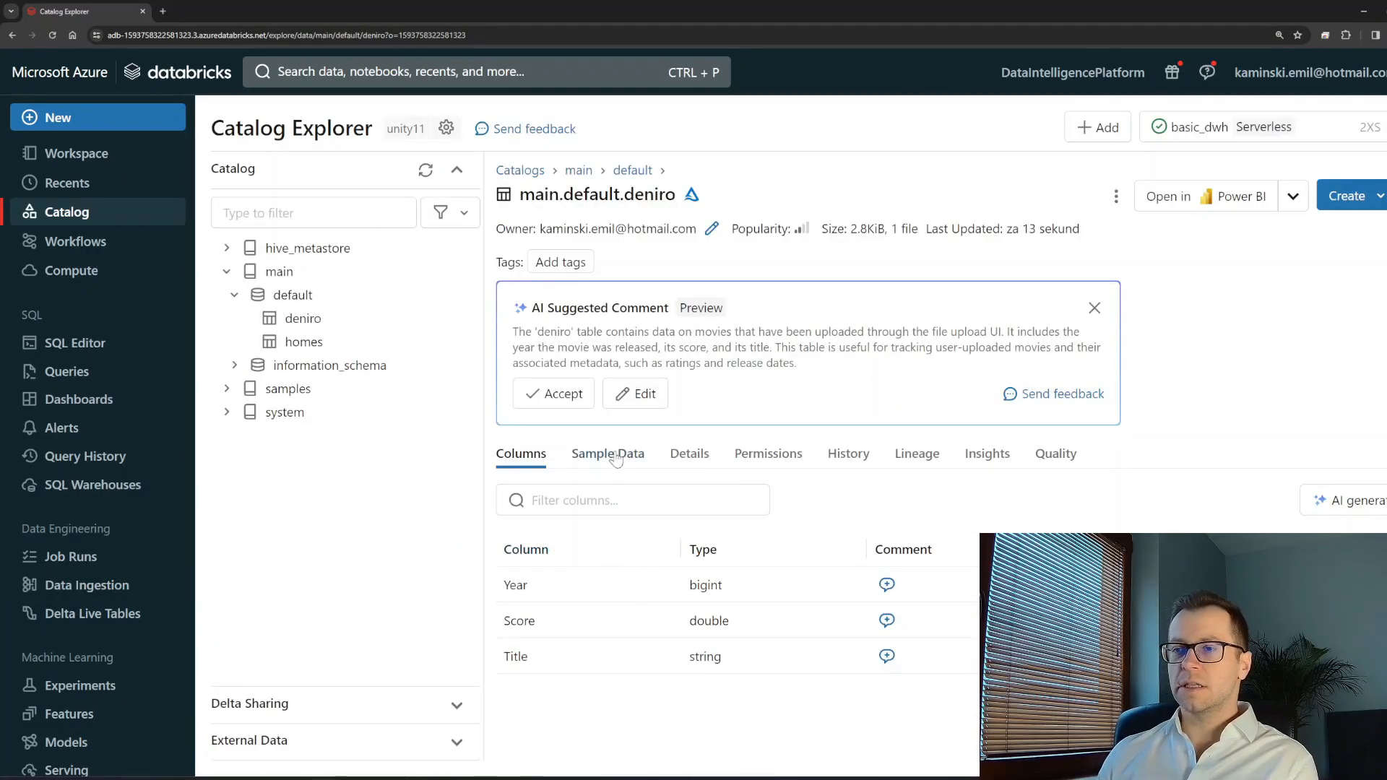
click(552, 393)
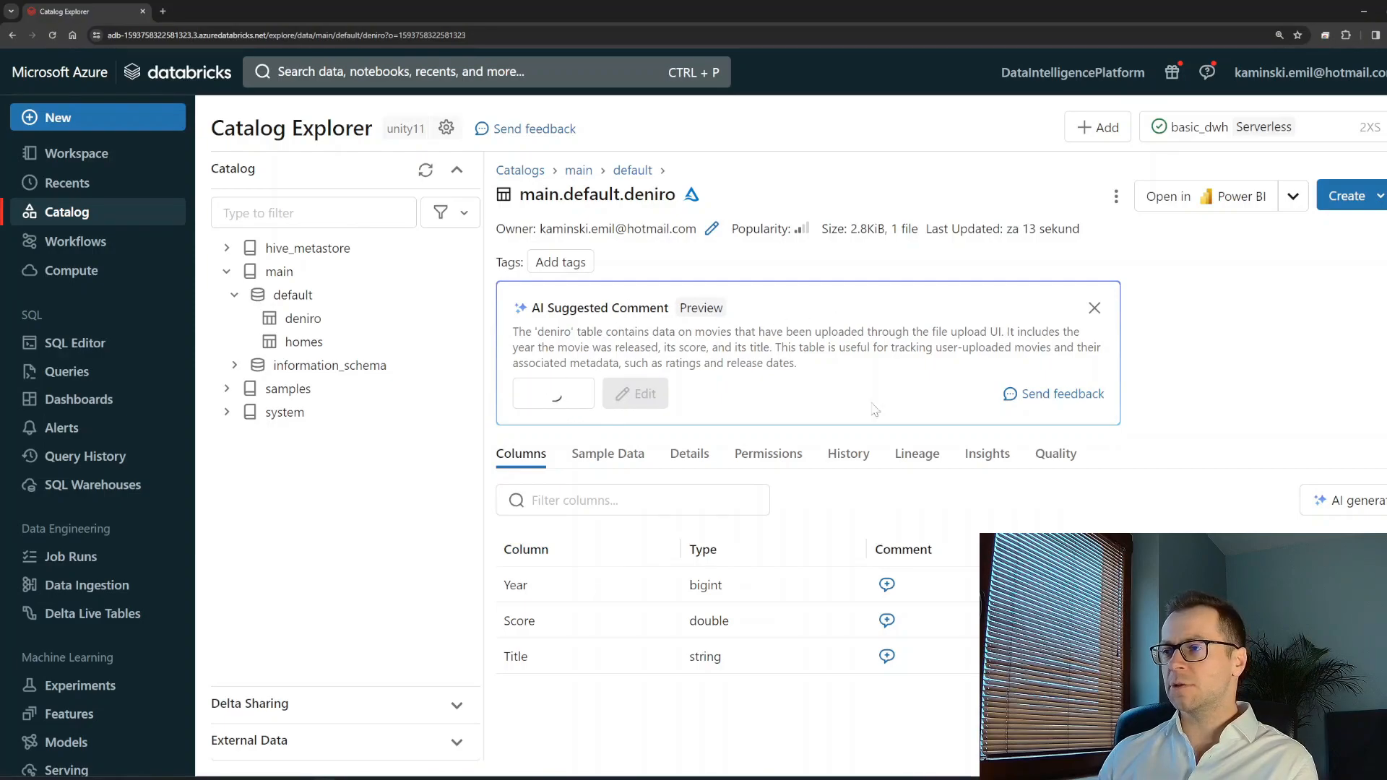
click(1093, 307)
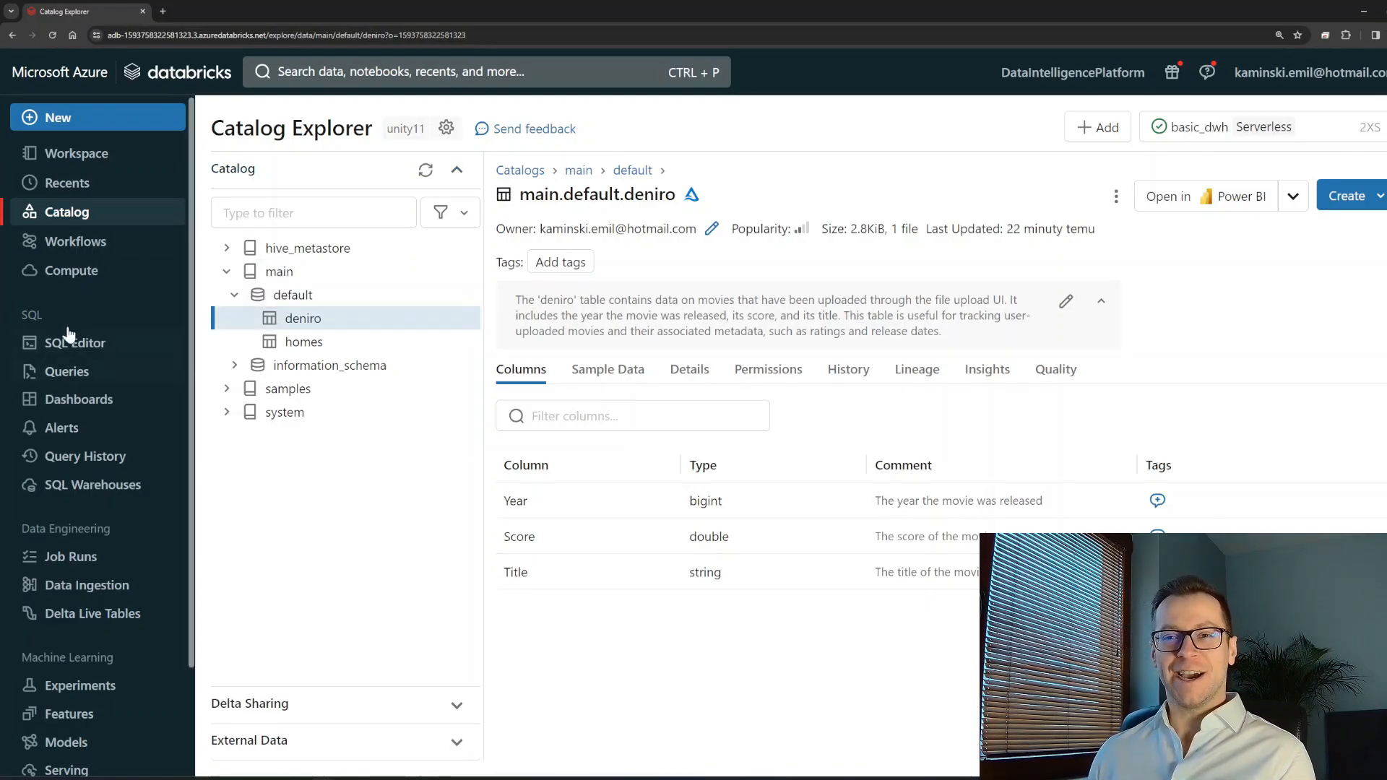
Start a new SQL Editor query and ask the Assistant to 'find homes' with 4 bedrooms.
click(75, 344)
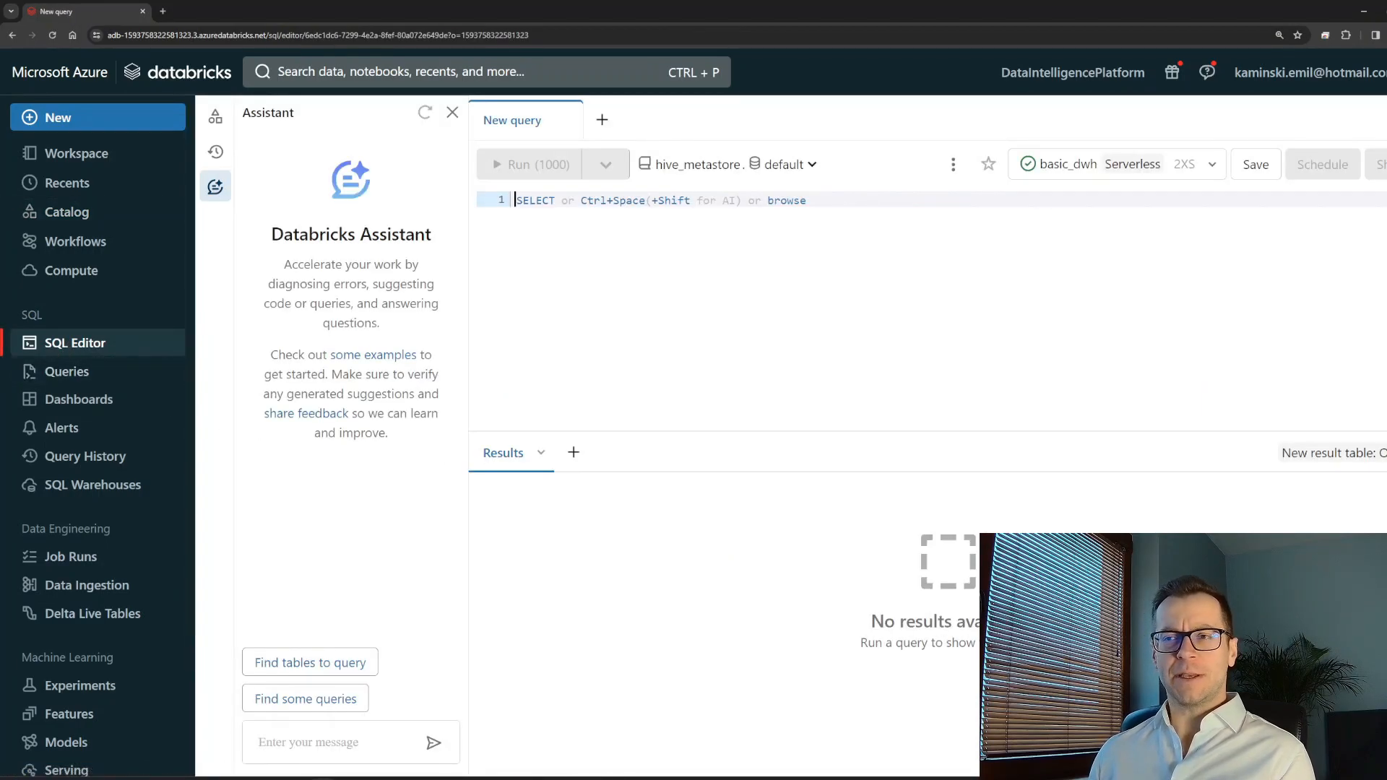
mouse_move(213, 186)
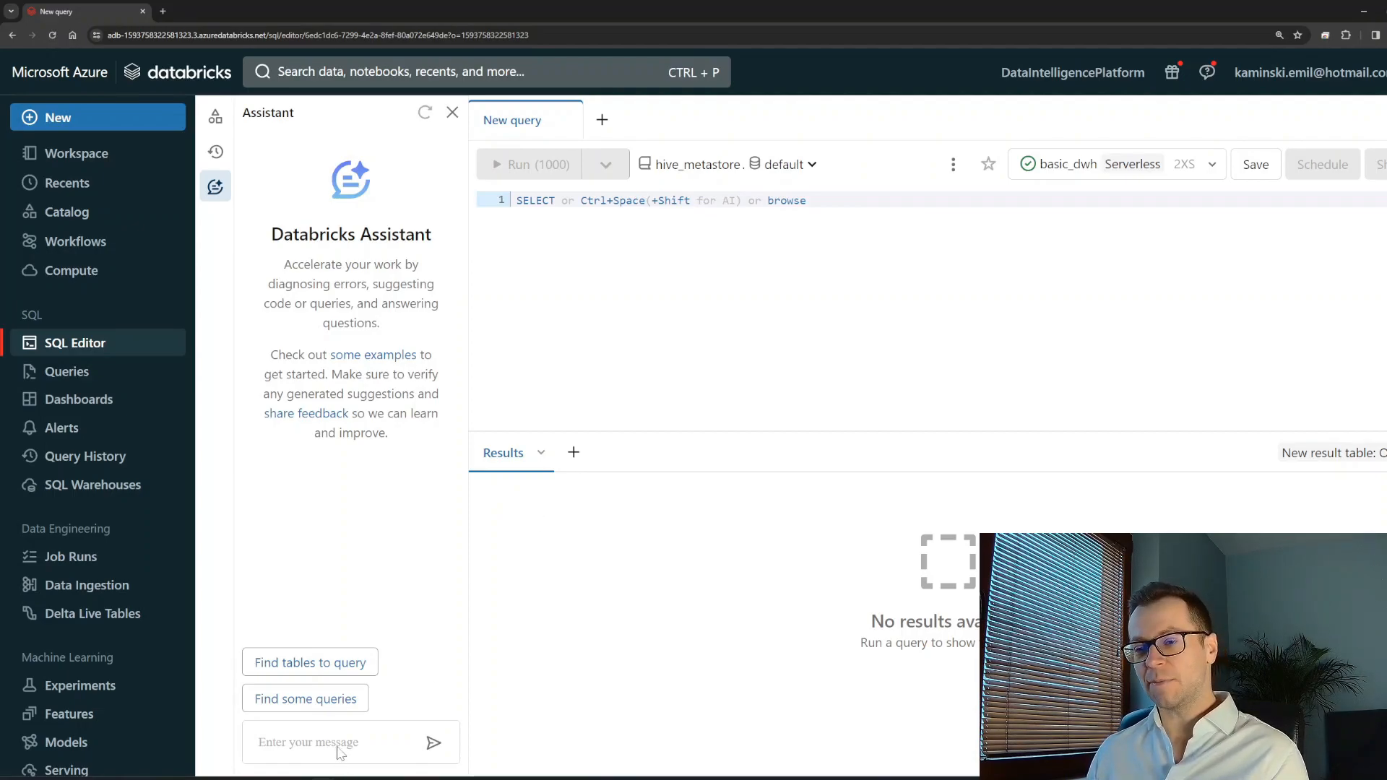
click(346, 741)
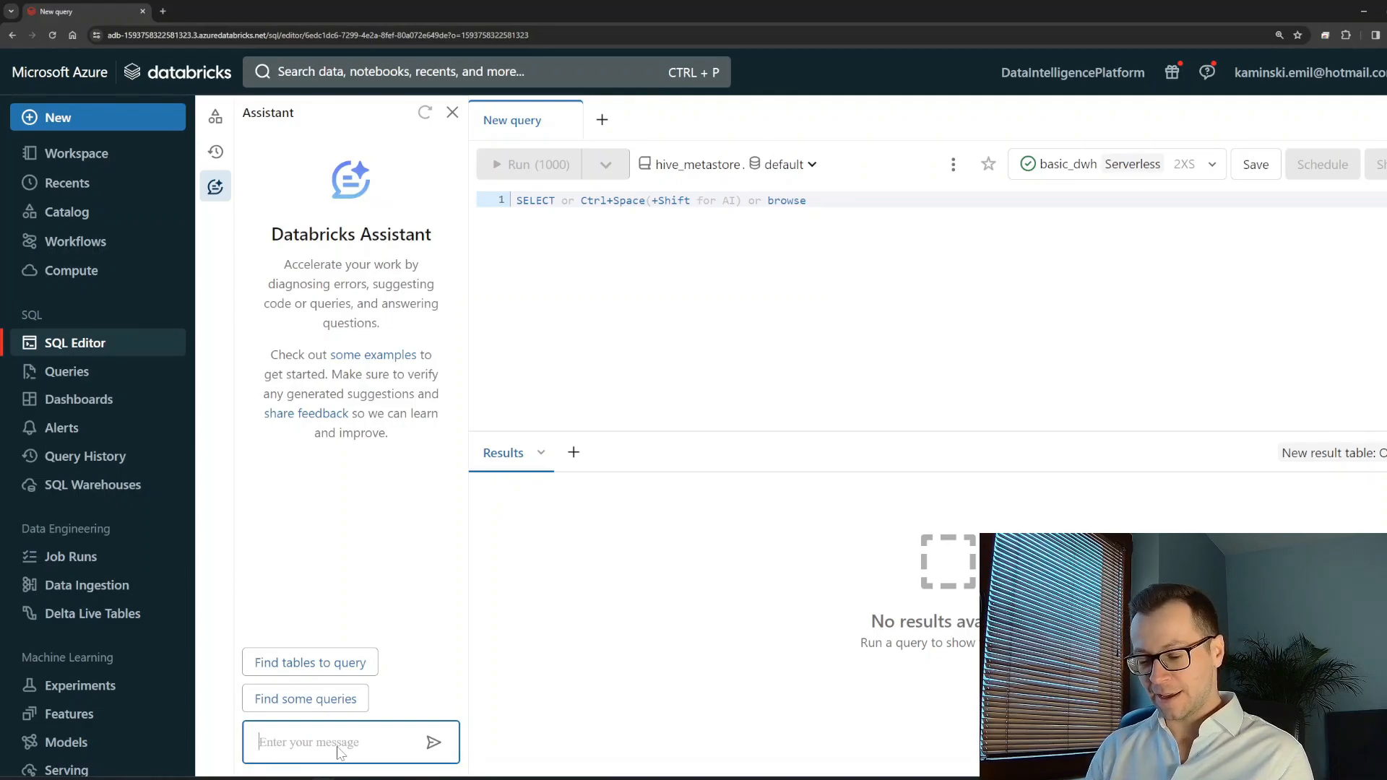
text(find moes)
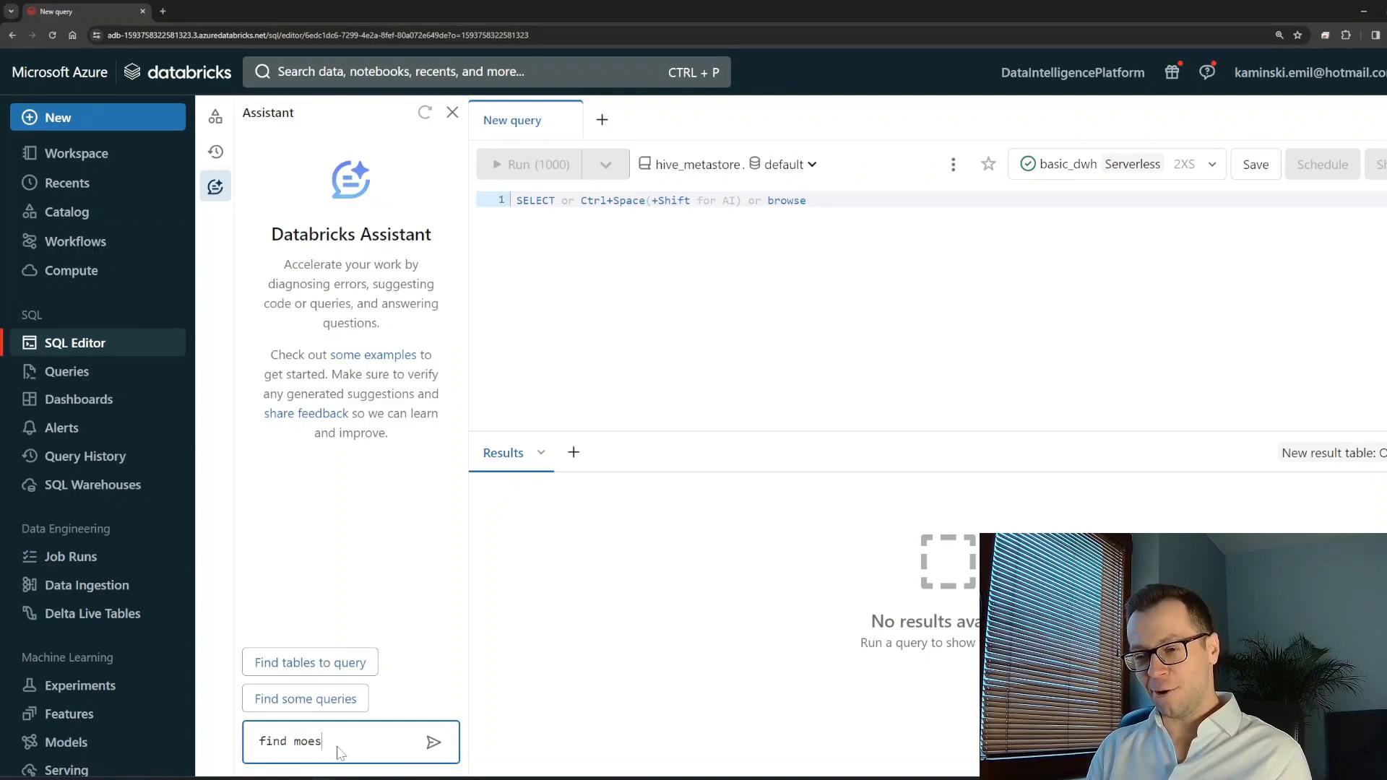
text(find homes)
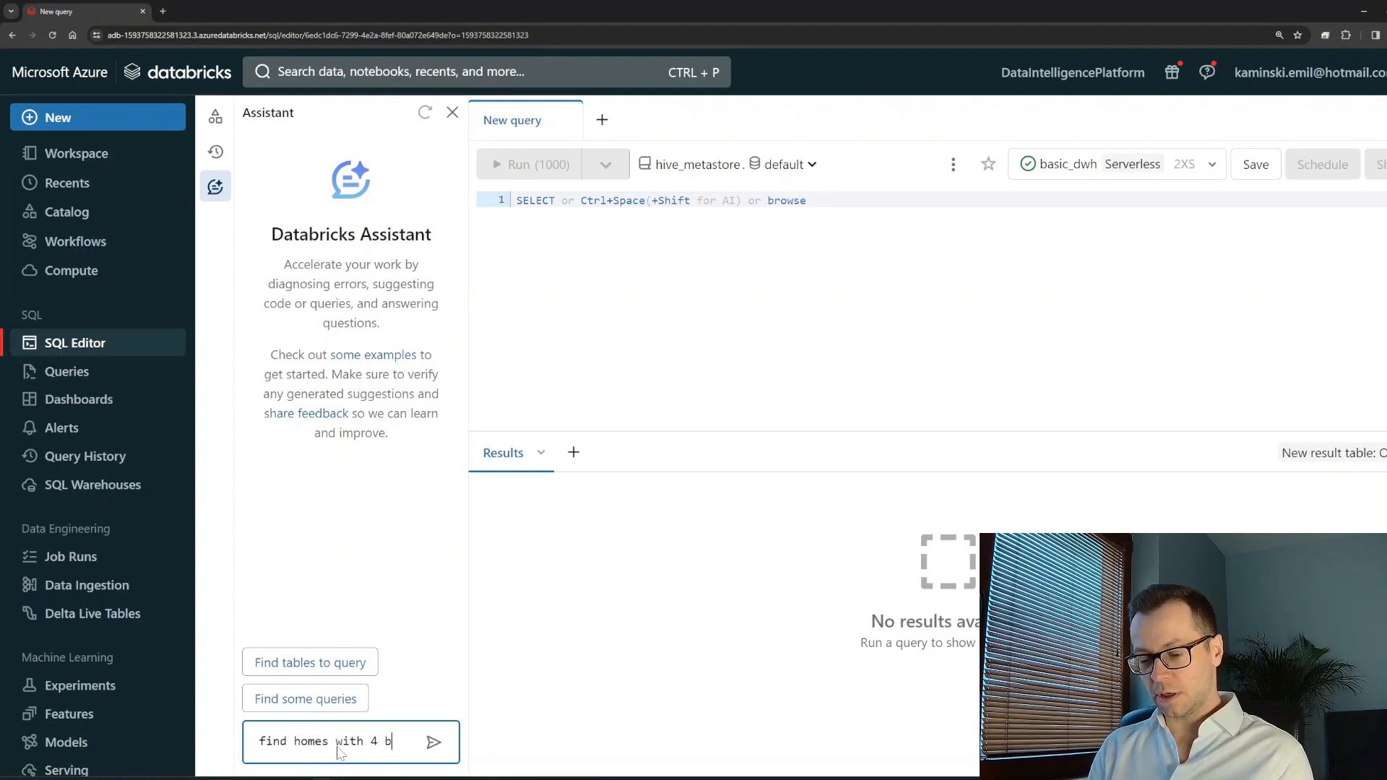
Send the 4-bedroom homes prompt, replace the query with the generated SQL and run it.
click(432, 741)
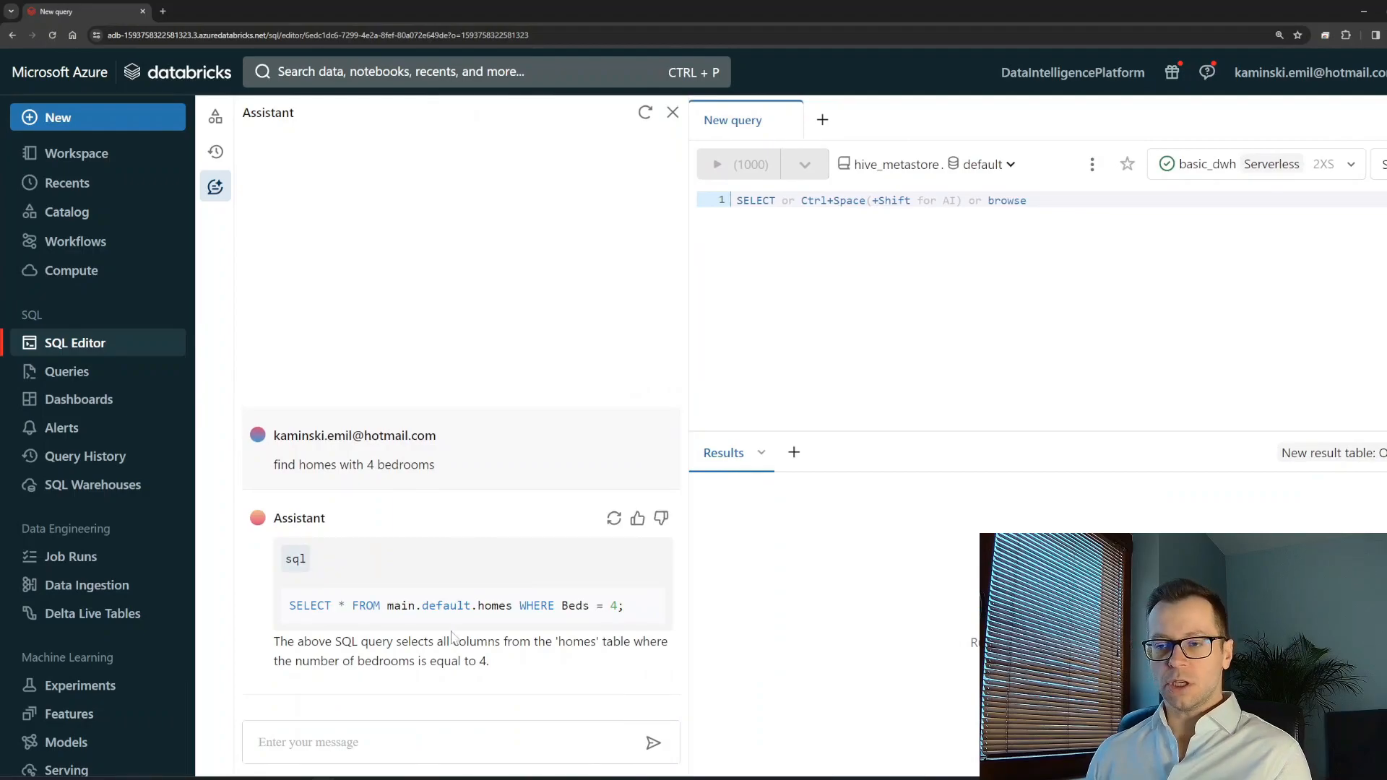
mouse_move(628, 558)
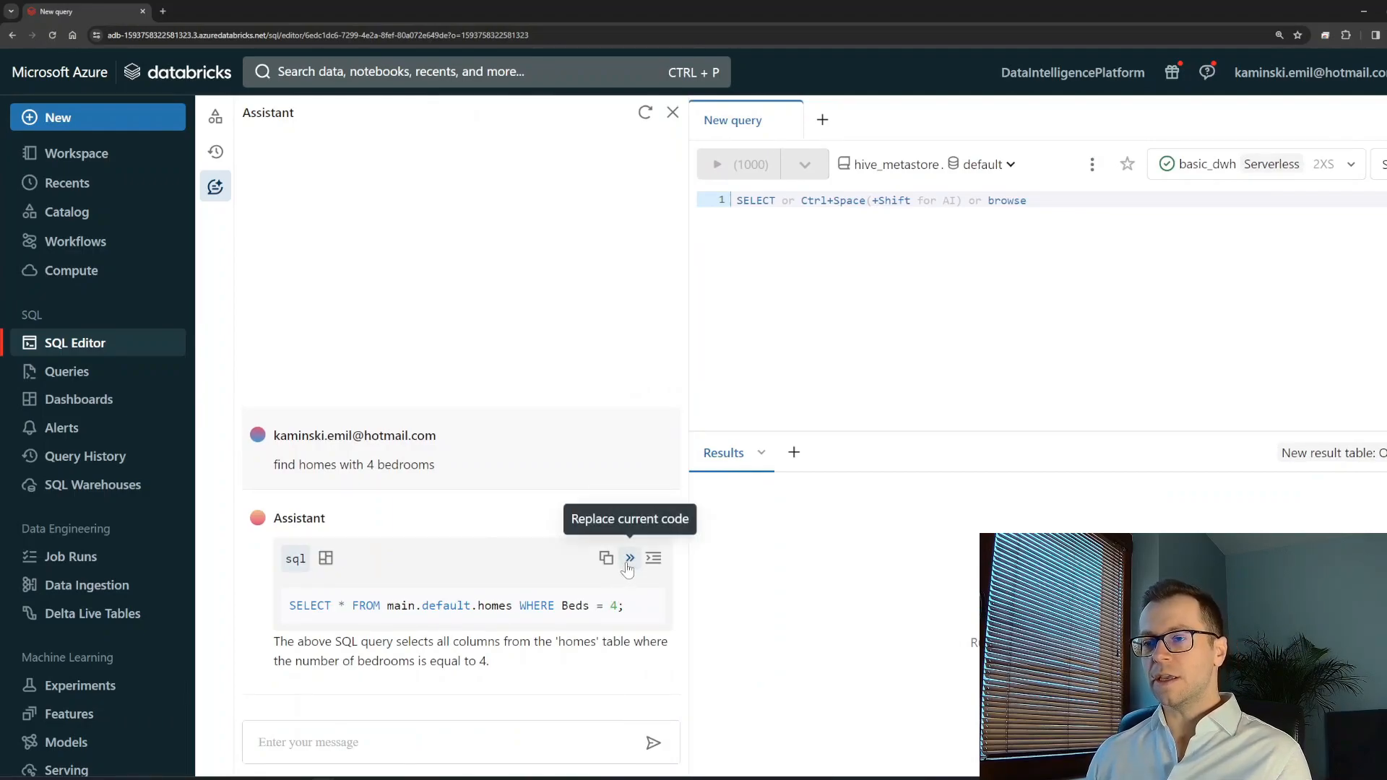
click(629, 557)
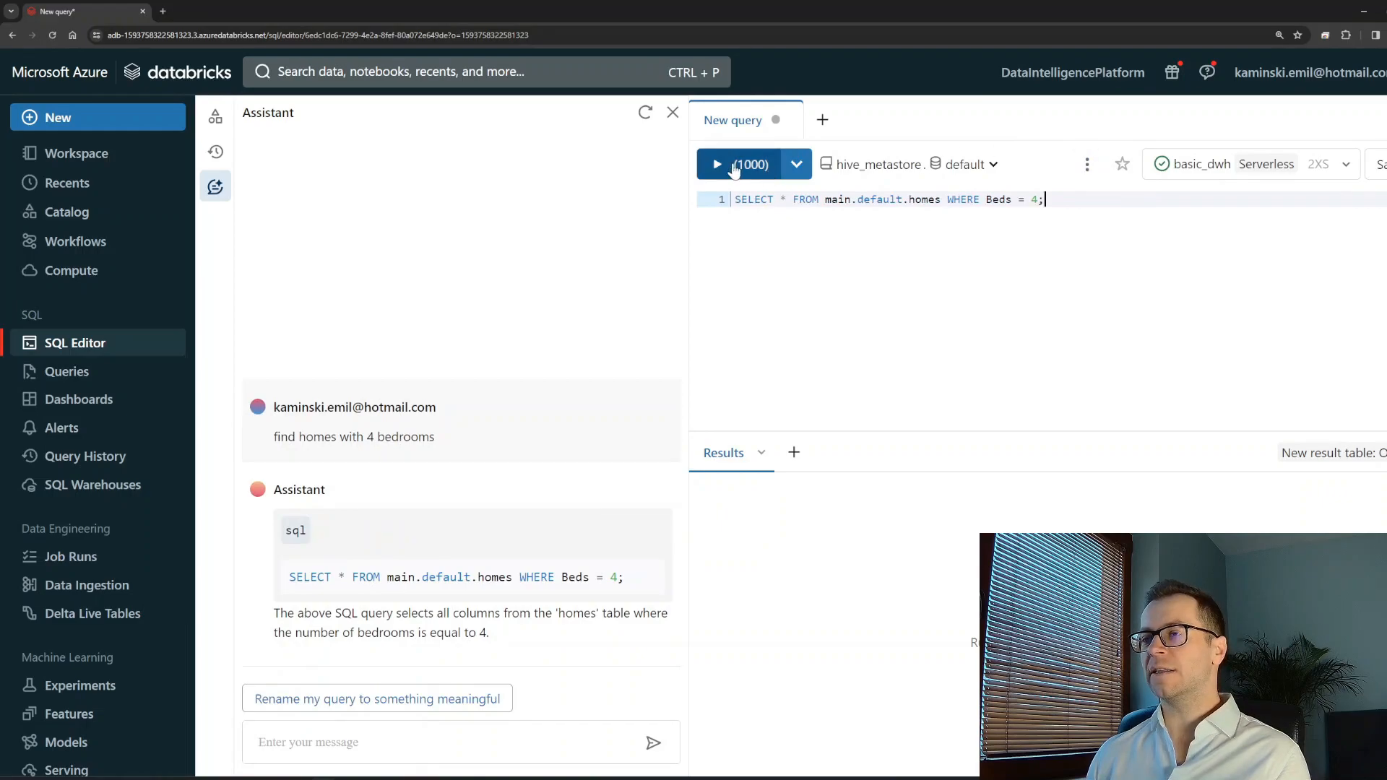
click(750, 164)
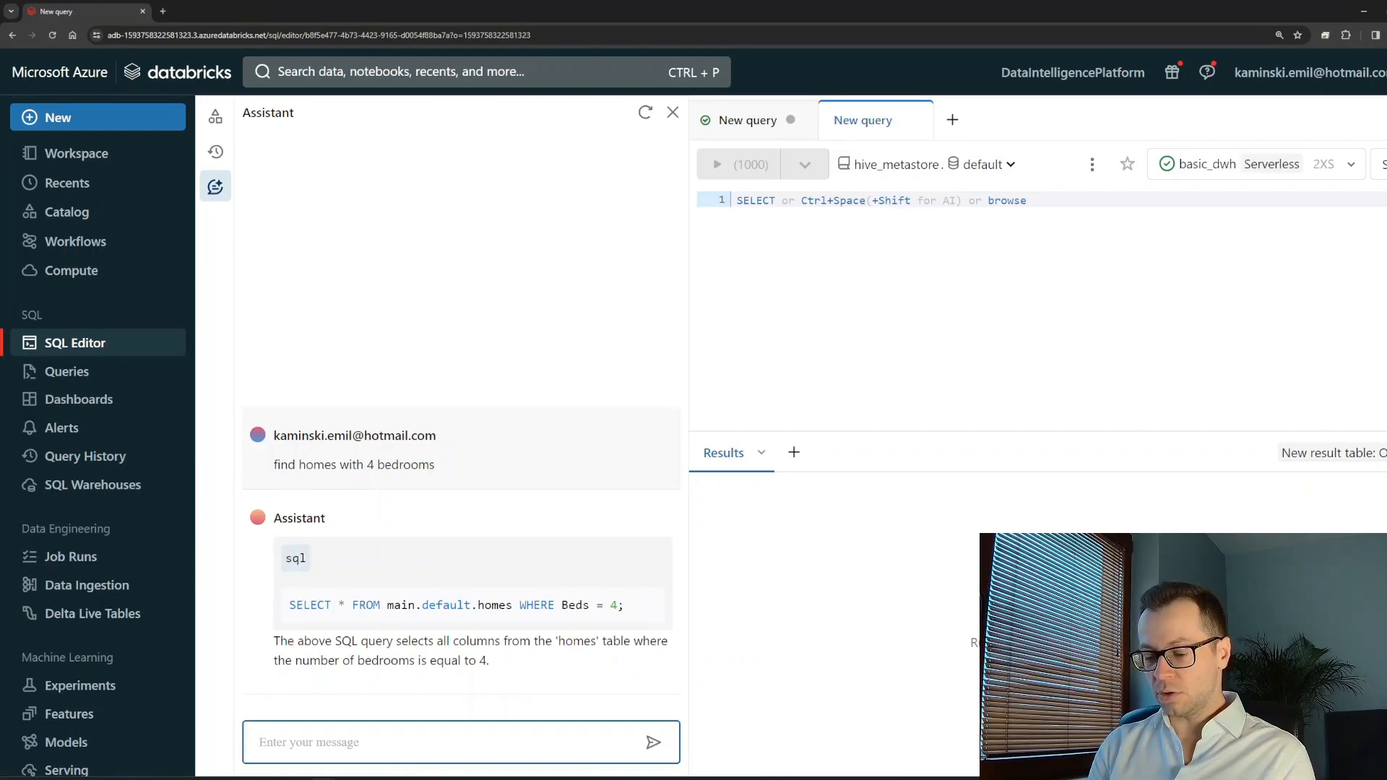
Get the Assistant's average deniro score SQL, run it and see avg_score 58.20.
text(using deniro table, find average sc)
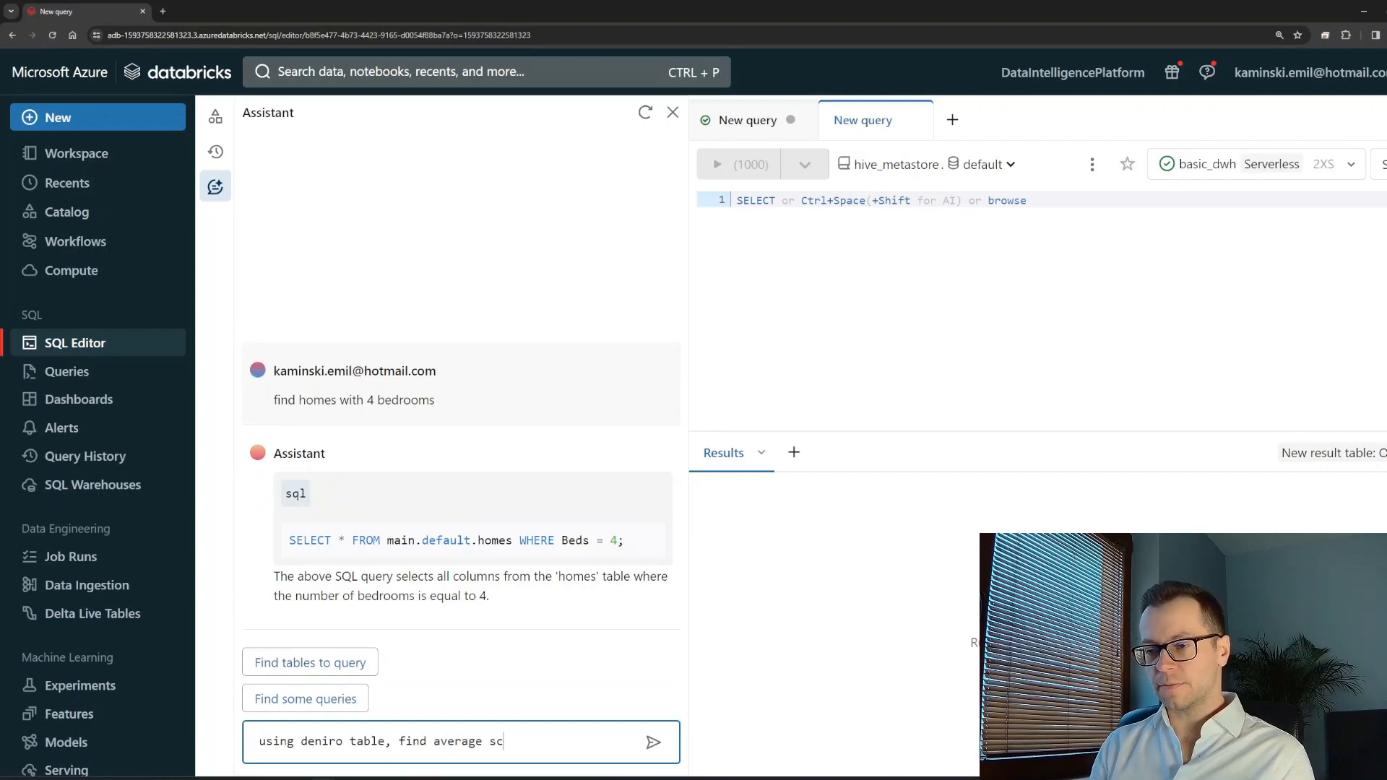
click(653, 741)
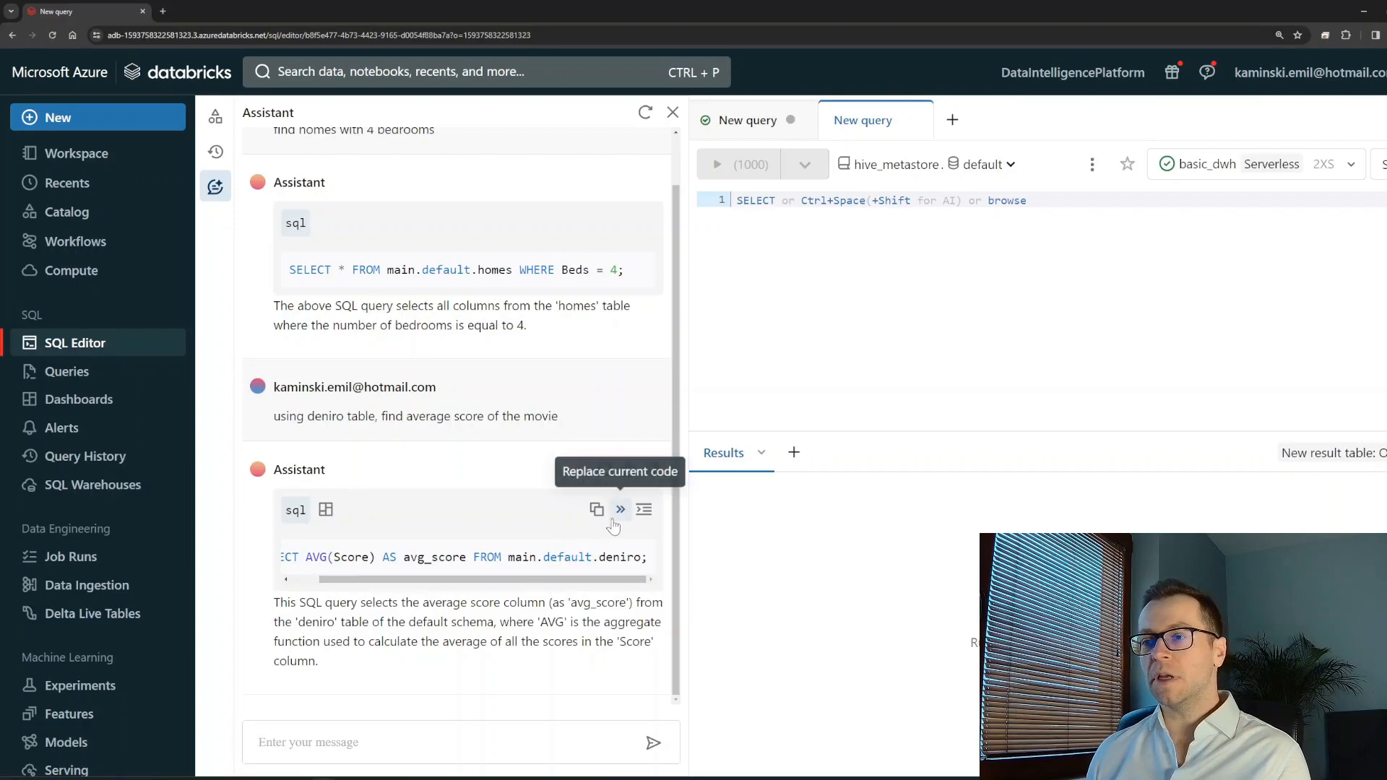
click(620, 510)
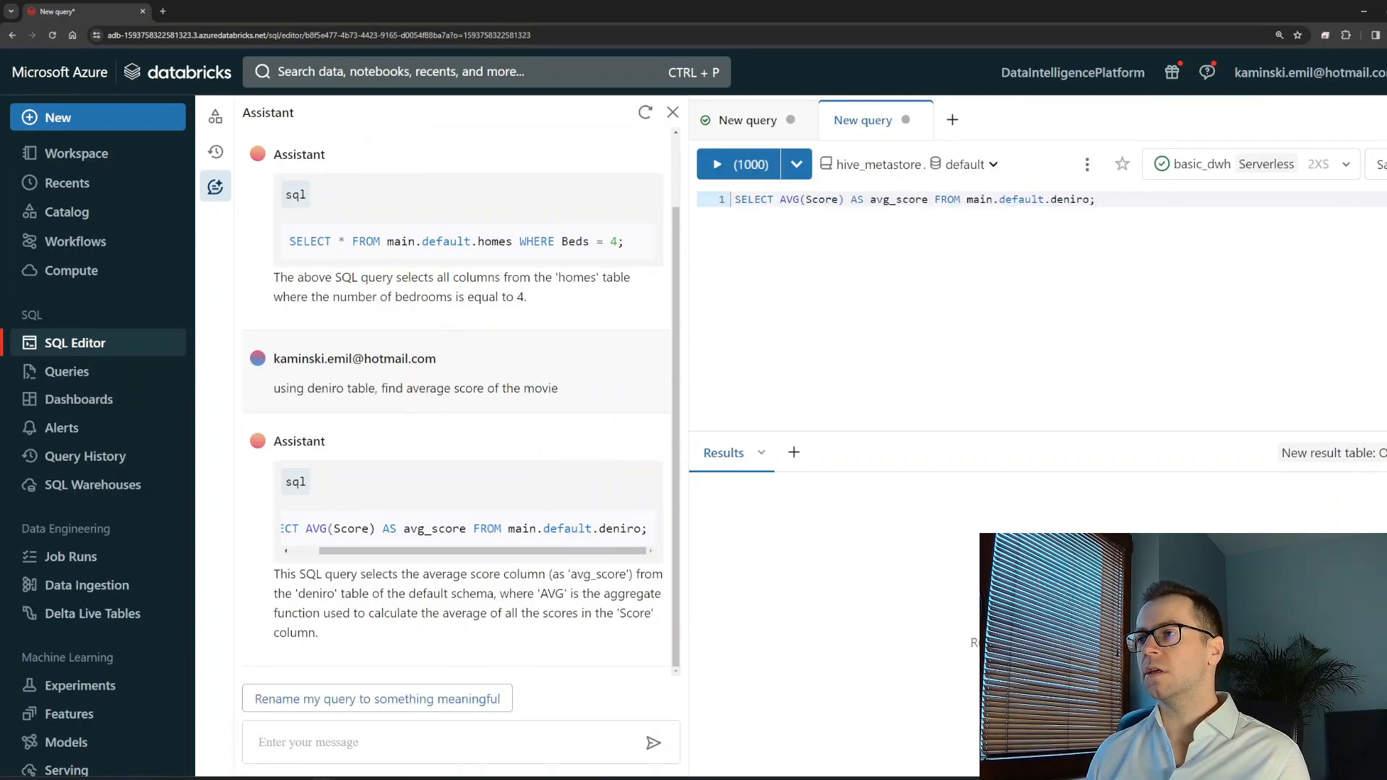
click(738, 164)
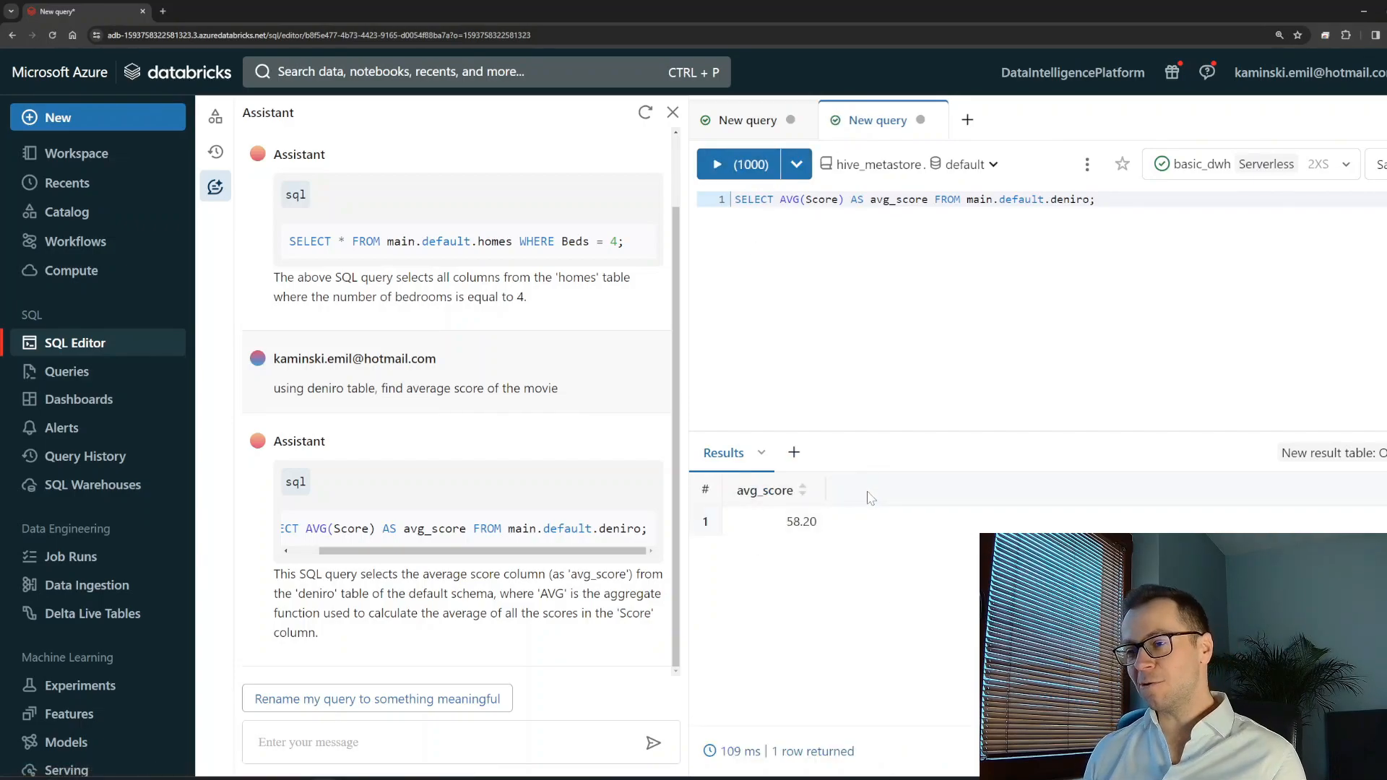
click(459, 741)
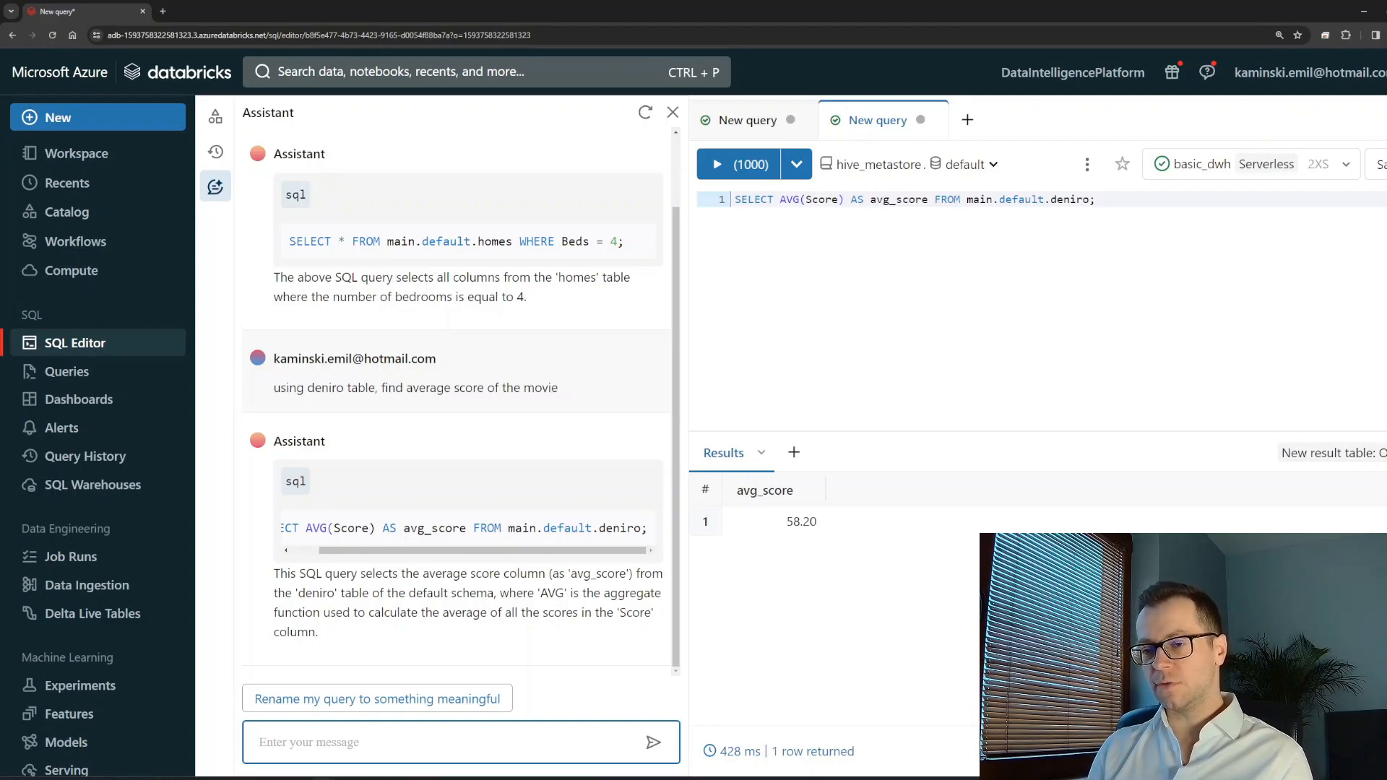
Ask for all movies above the average score, replace the query with the SQL and run it.
text(find)
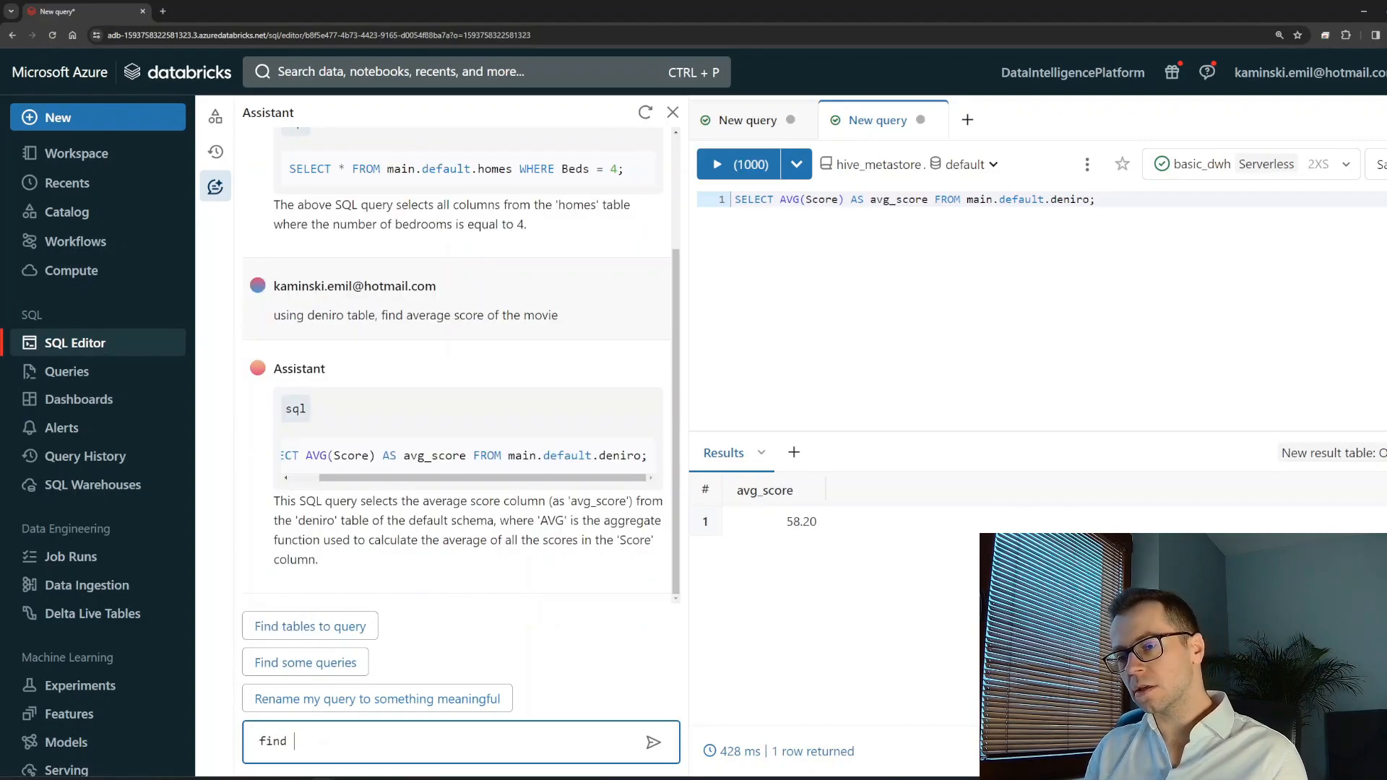
text(all moview abo)
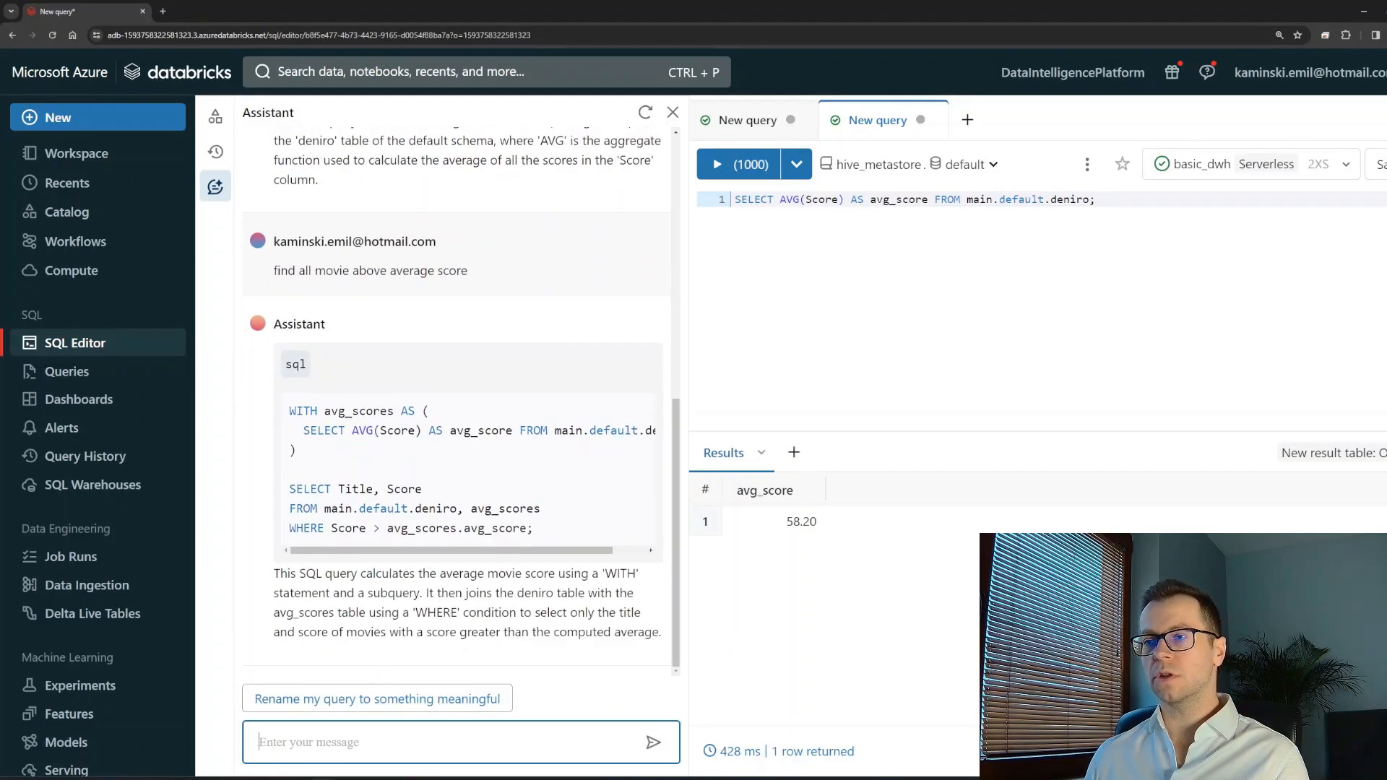
click(621, 364)
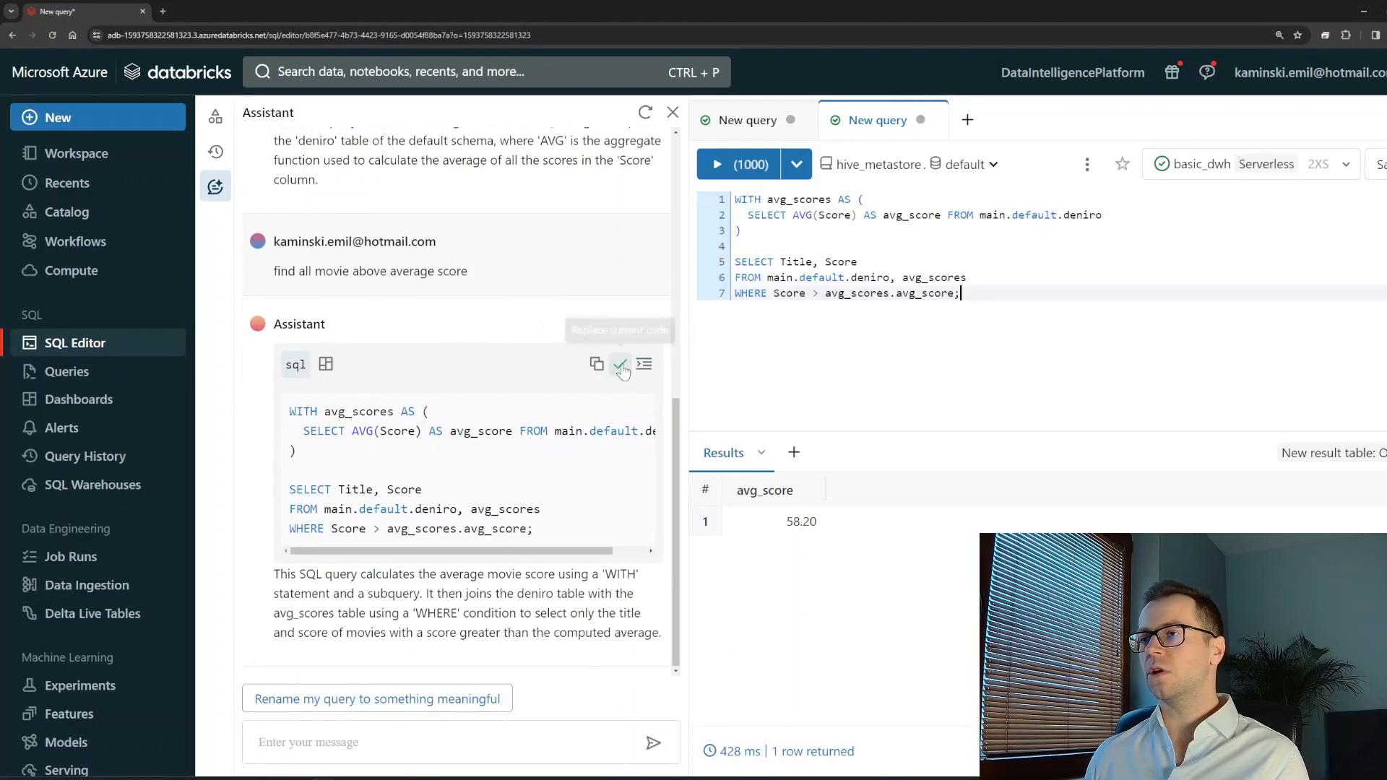
click(736, 165)
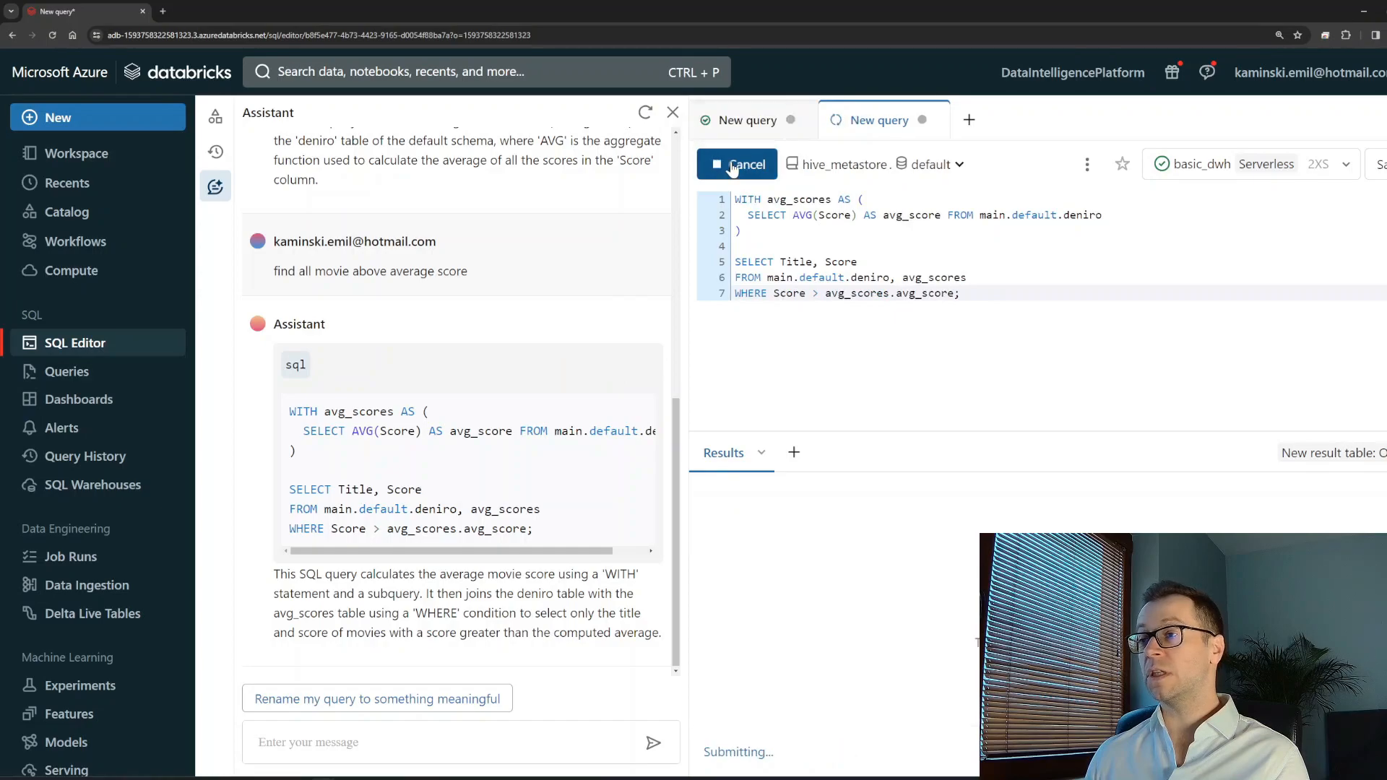